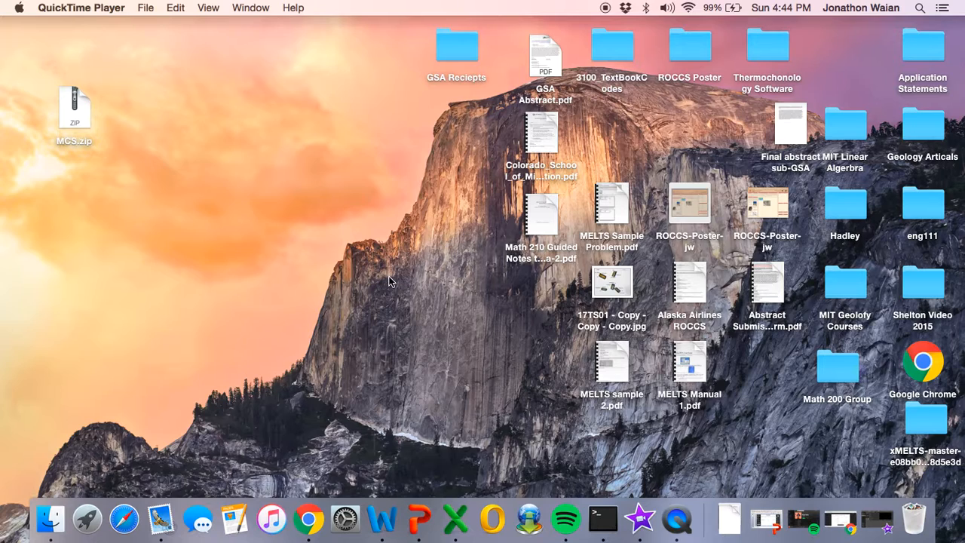
mouse_move(122, 86)
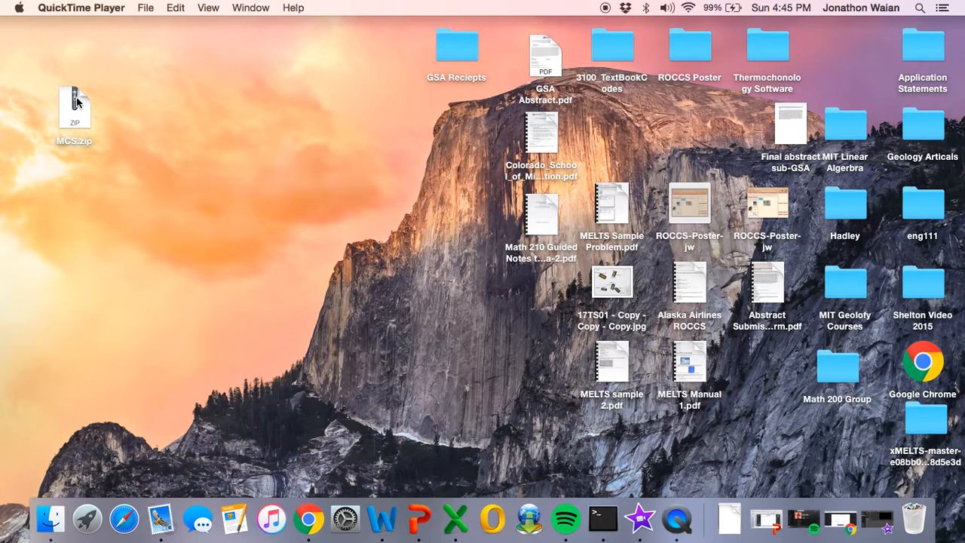
- Extract MCS.zip and move the resulting MCS folder to open desktop space
left_click(74, 107)
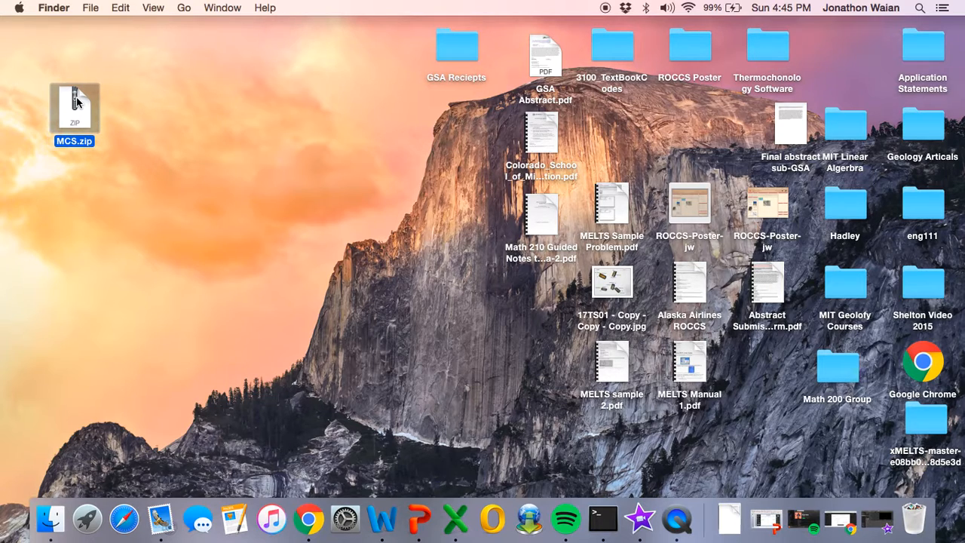
double_click(74, 108)
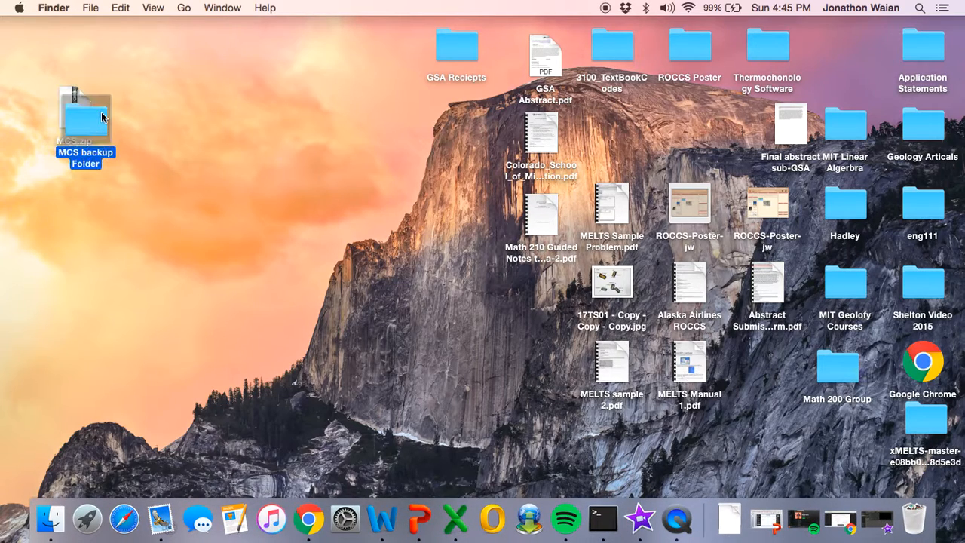
left_click_drag(85, 121, 181, 169)
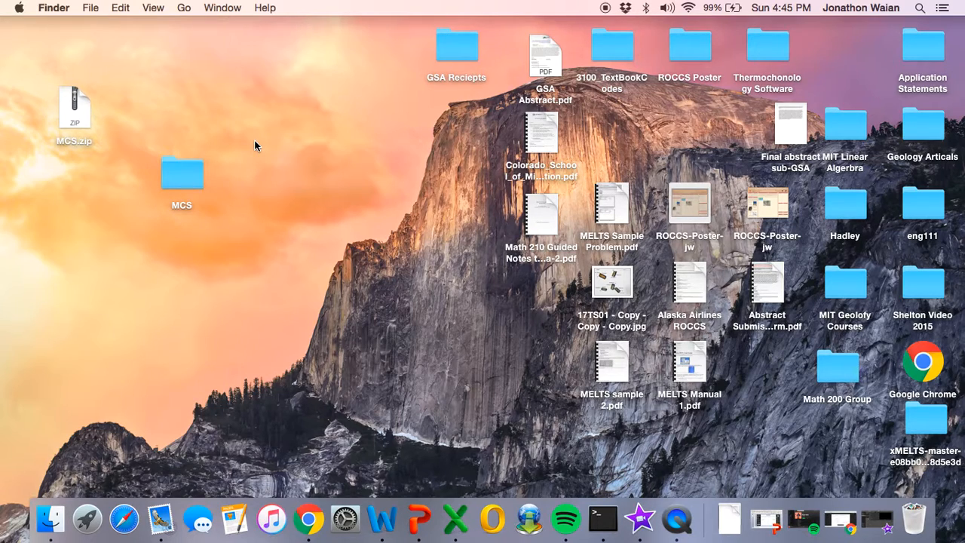
left_click(182, 173)
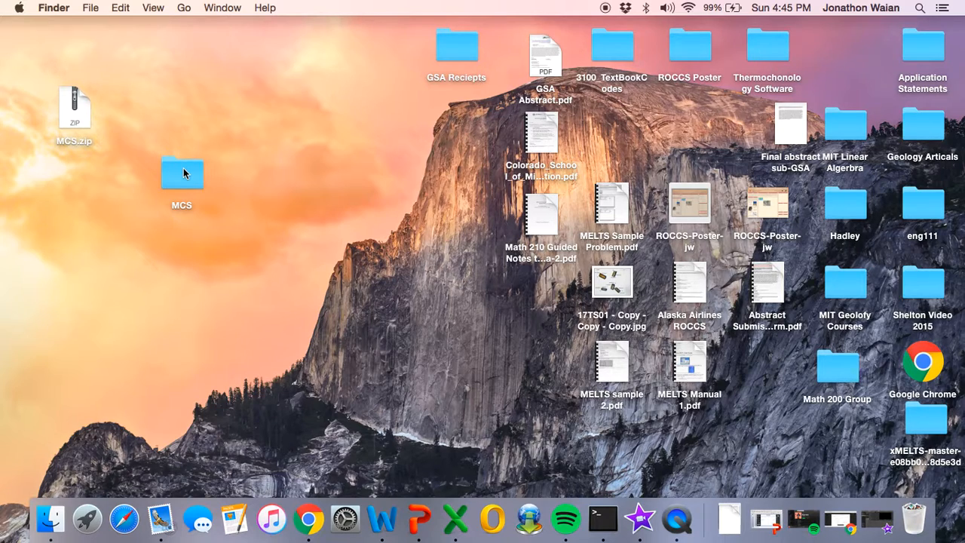
mouse_move(57, 449)
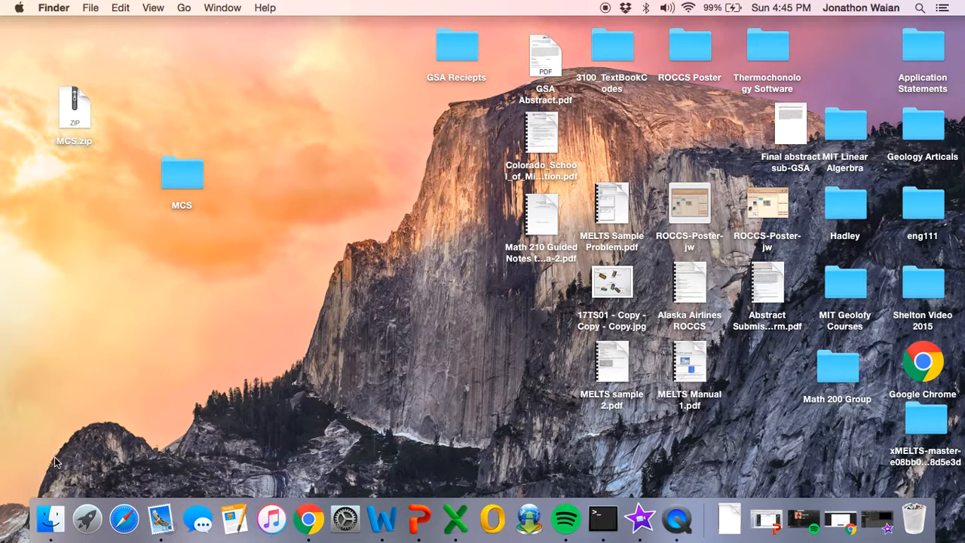
mouse_move(51, 518)
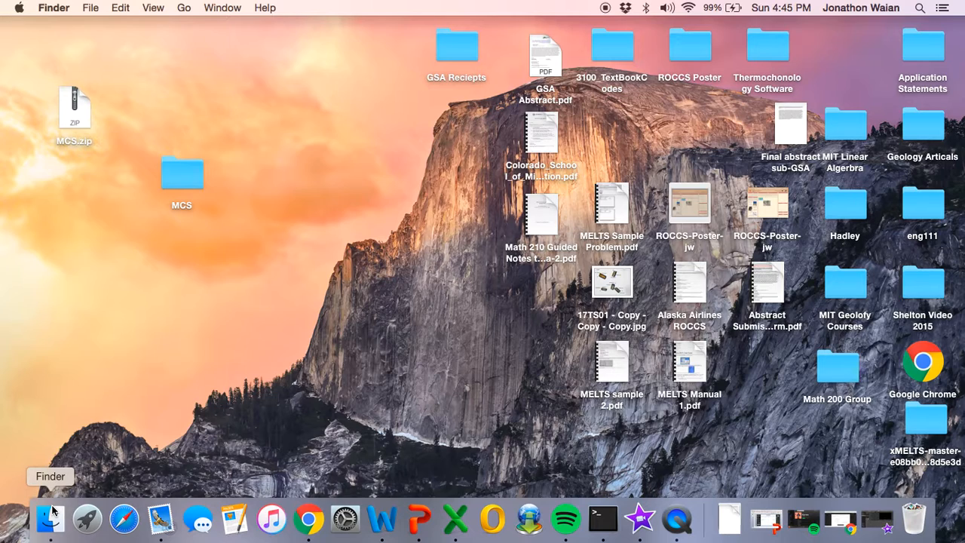
- Open Documents, then MCS and MCS VBL CODE, selecting the MCS09AA.xlsm workbook
left_click(50, 518)
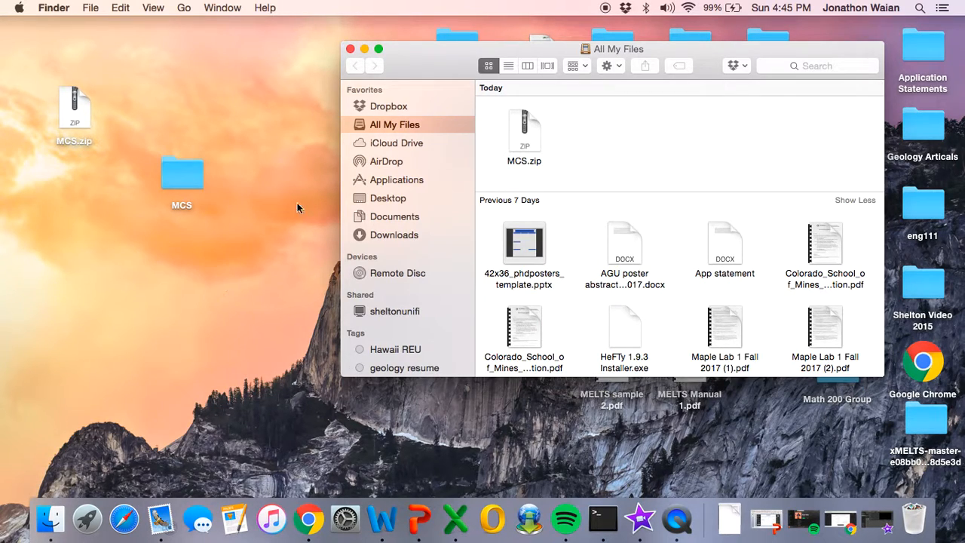
left_click(395, 217)
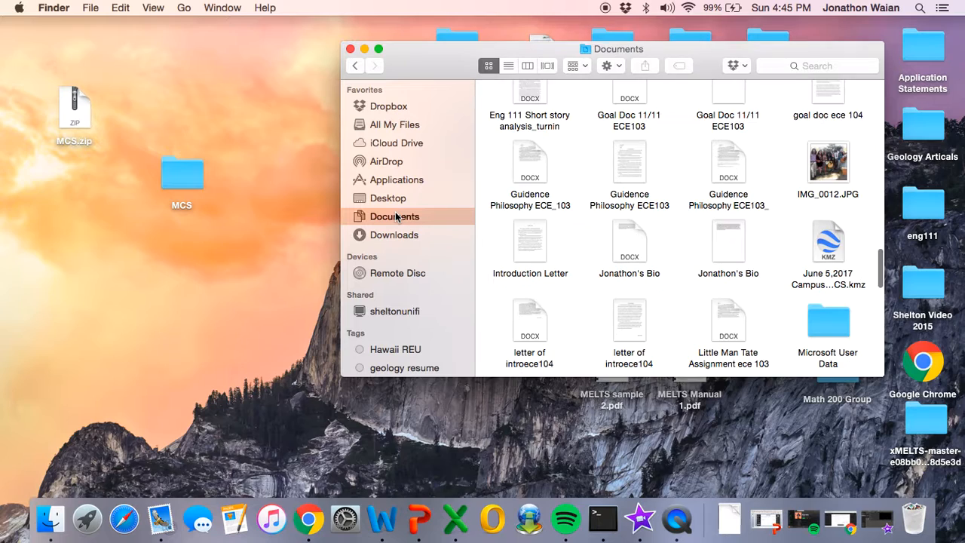
mouse_move(329, 205)
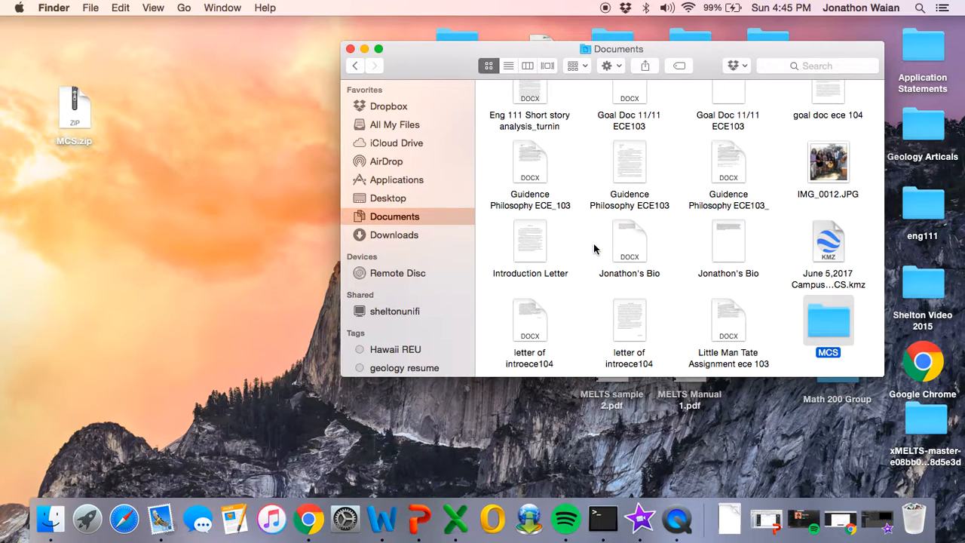
mouse_move(822, 324)
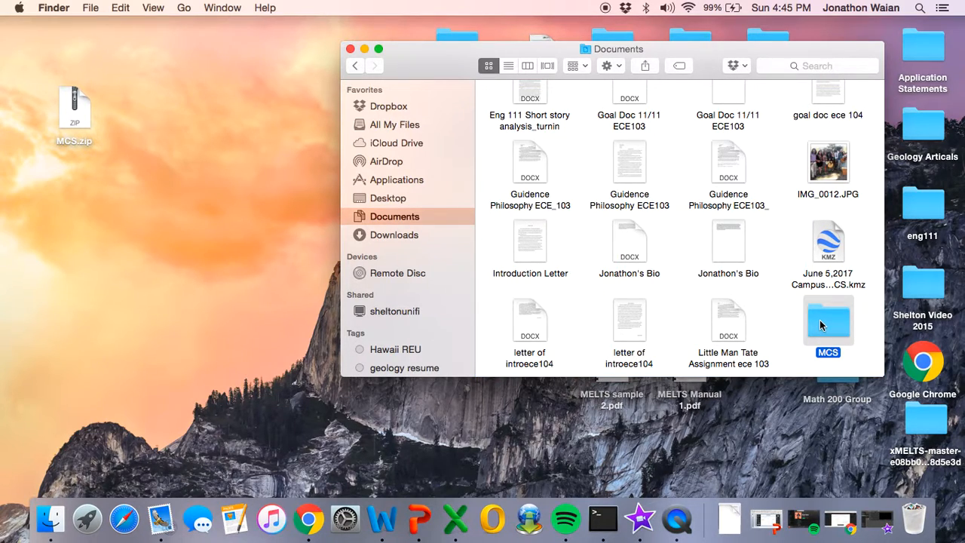
double_click(828, 320)
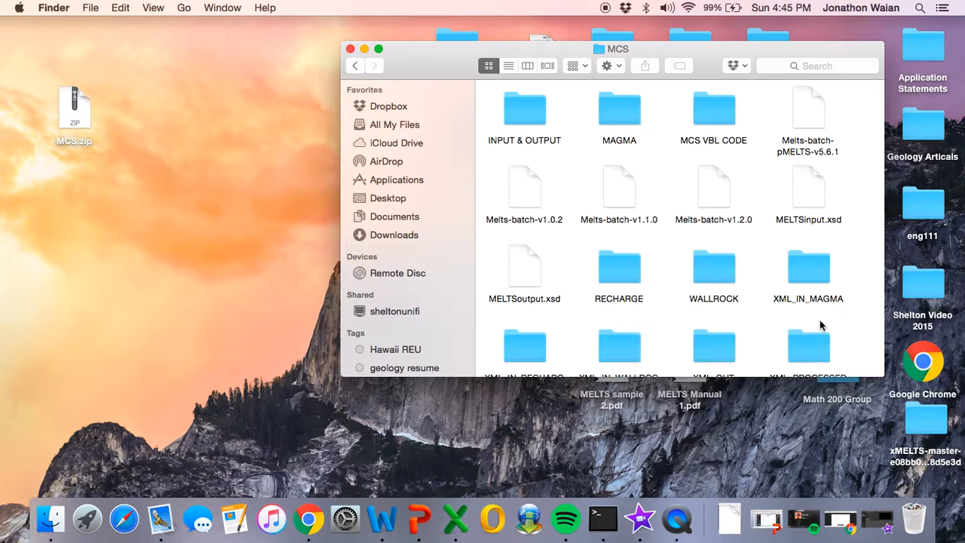
mouse_move(538, 136)
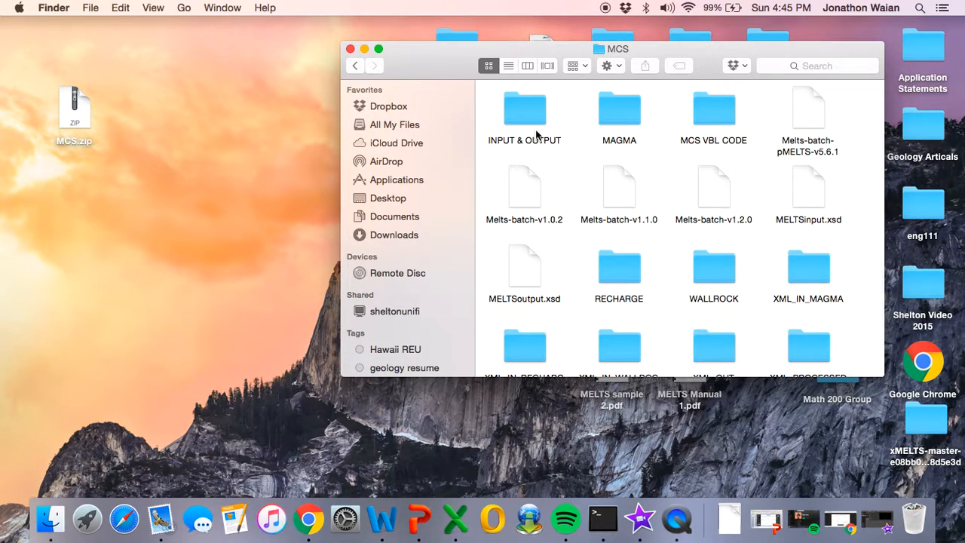
mouse_move(720, 125)
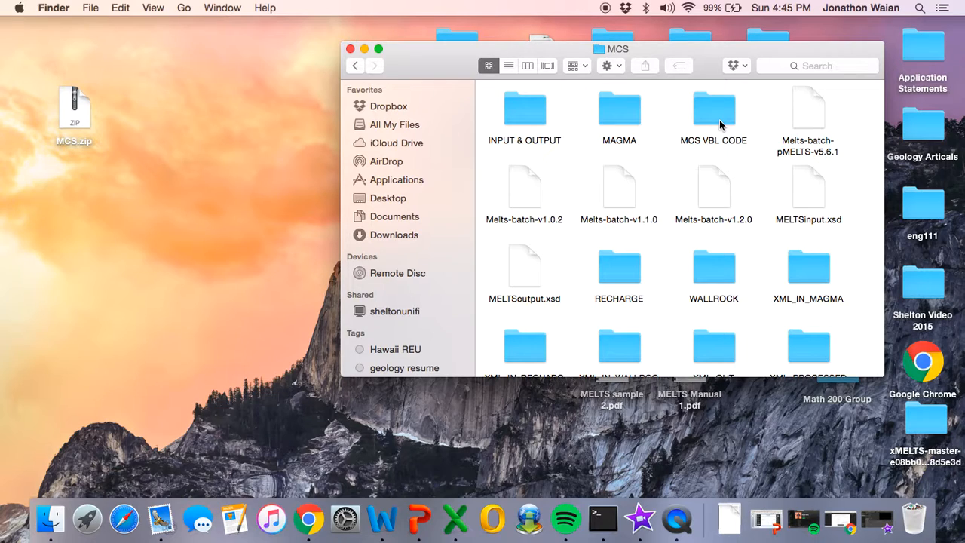
double_click(714, 110)
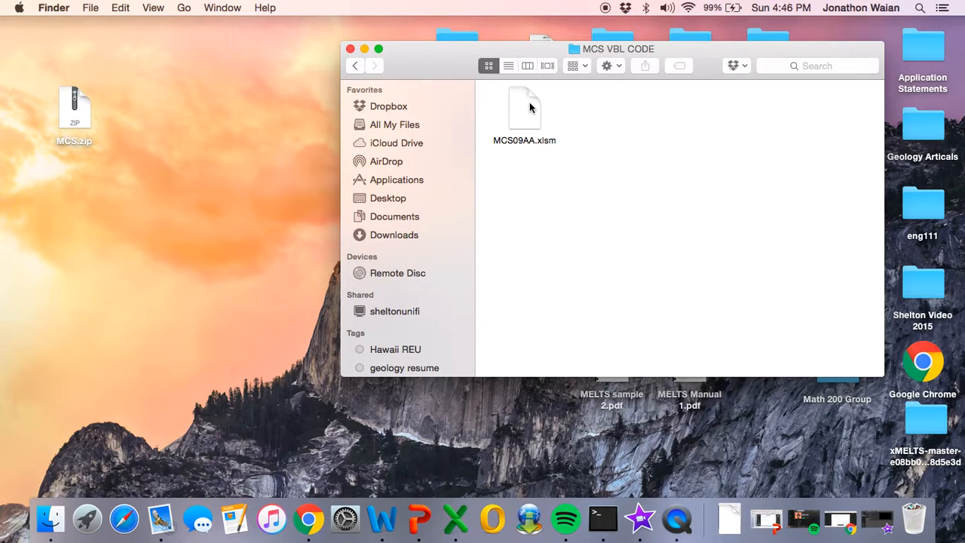
left_click(524, 110)
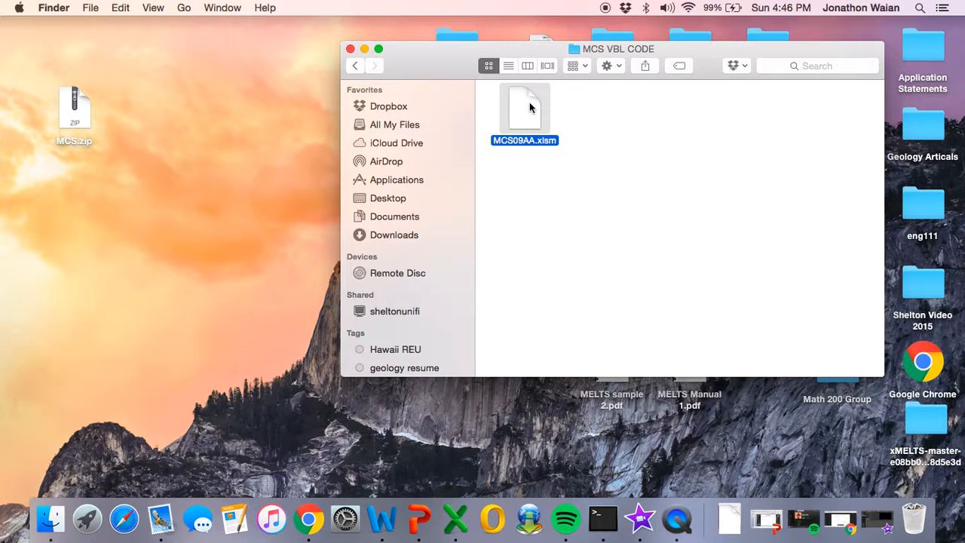
- Open MCS09AA.xlsm with macros enabled and dismiss the path warning and welcome message
double_click(525, 106)
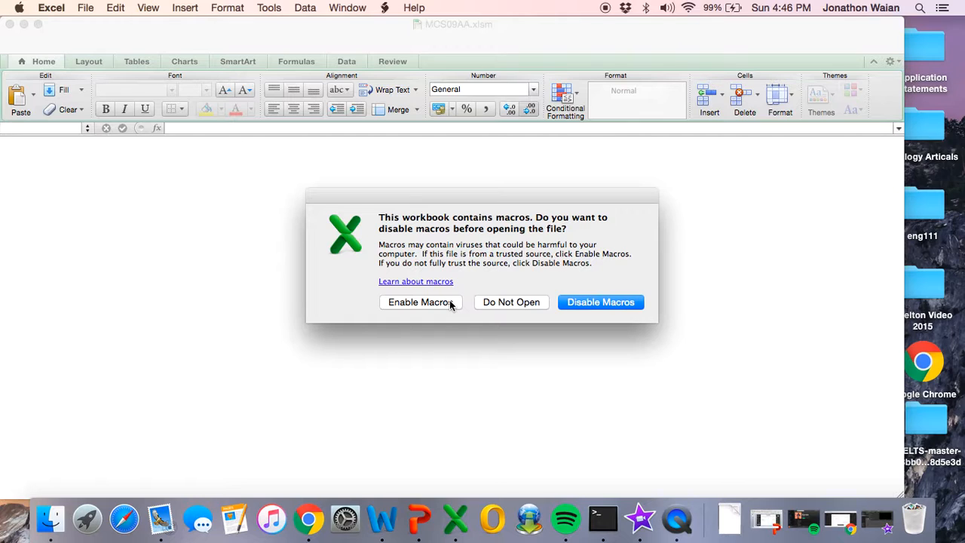
left_click(420, 301)
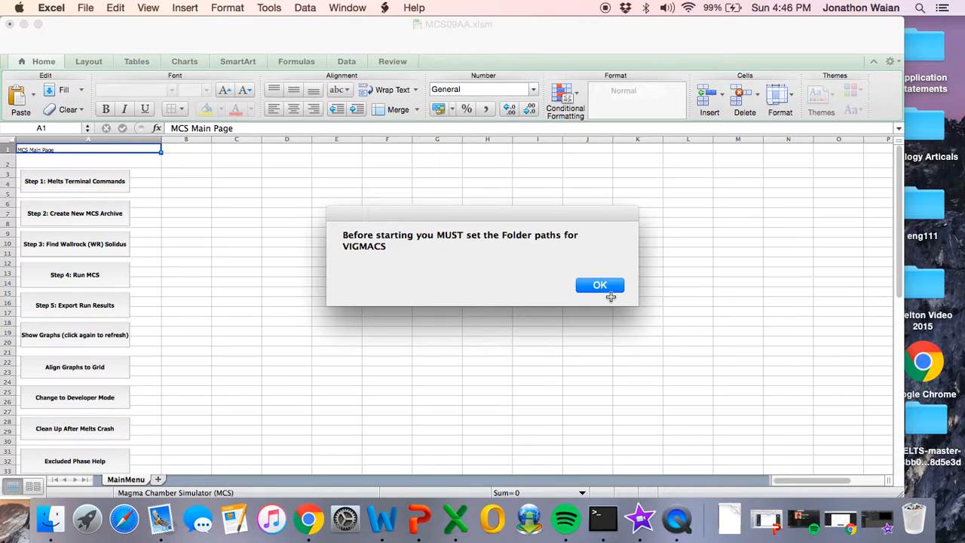
left_click(600, 285)
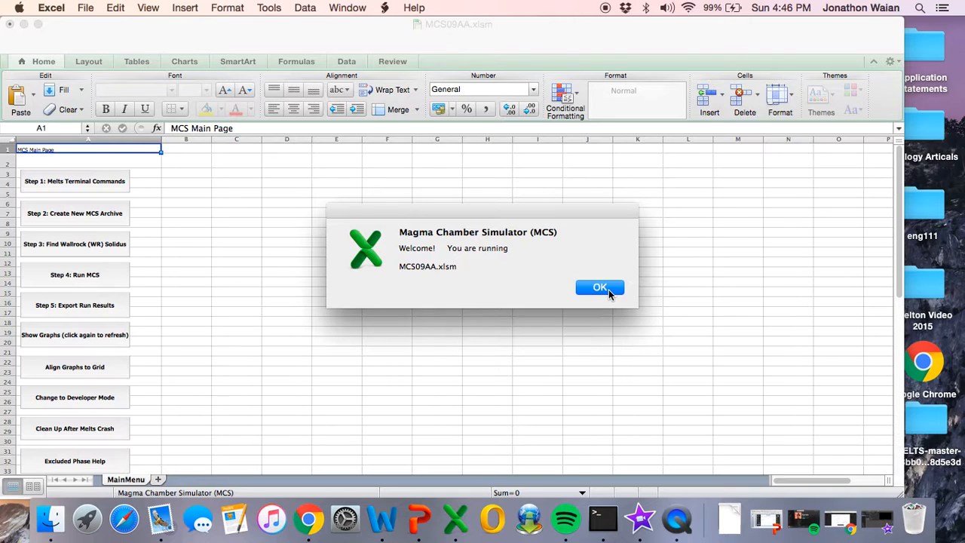
left_click(600, 288)
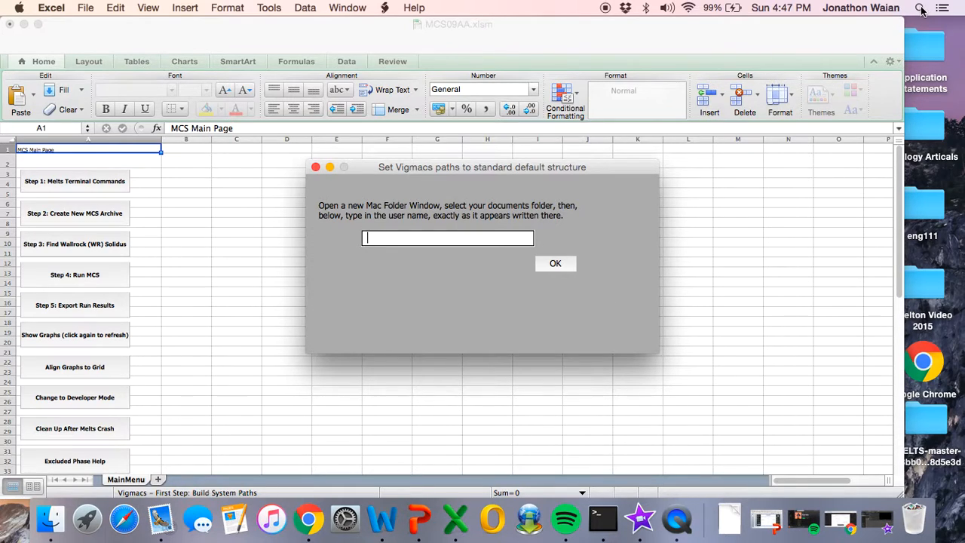
- Search Spotlight for Users & Groups to check the account name, then return to all preferences
left_click(920, 9)
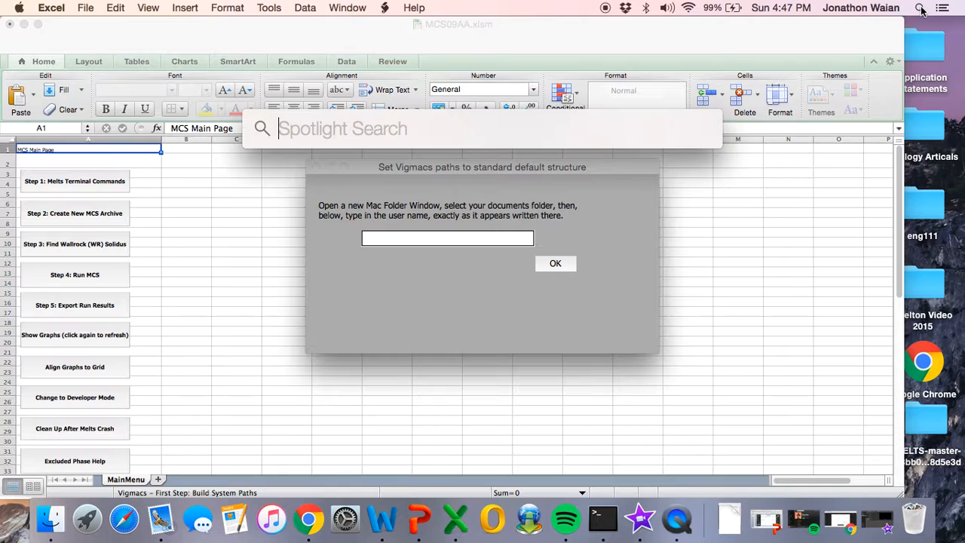
type("users & Groups")
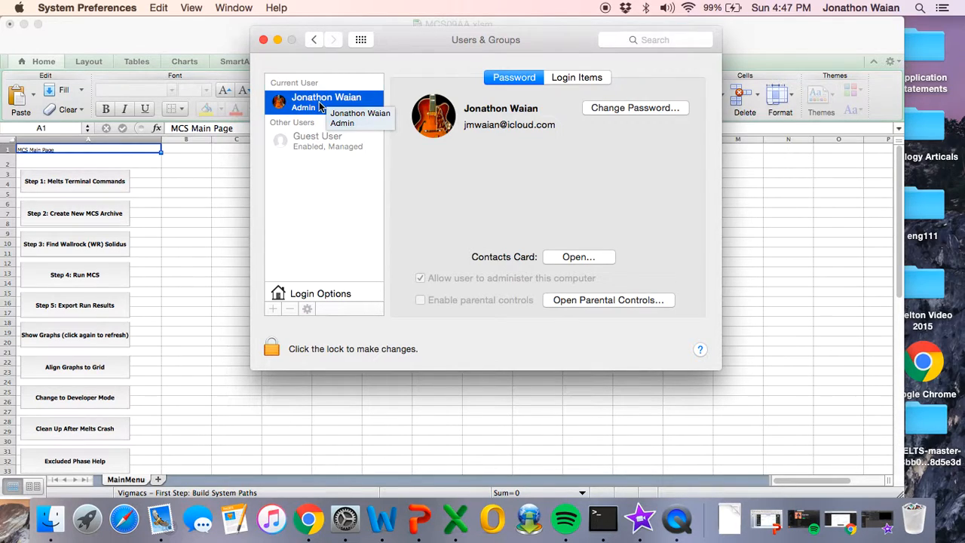
mouse_move(315, 44)
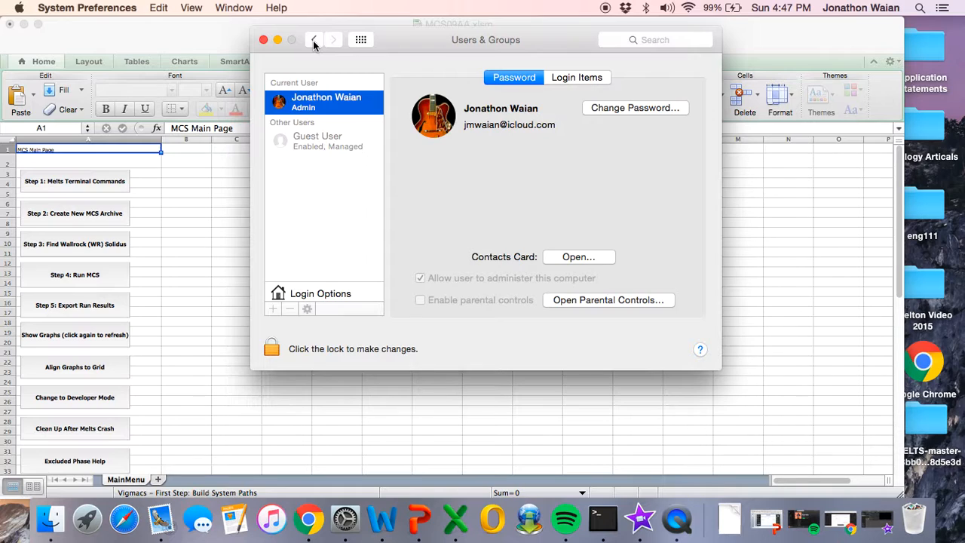
left_click(314, 39)
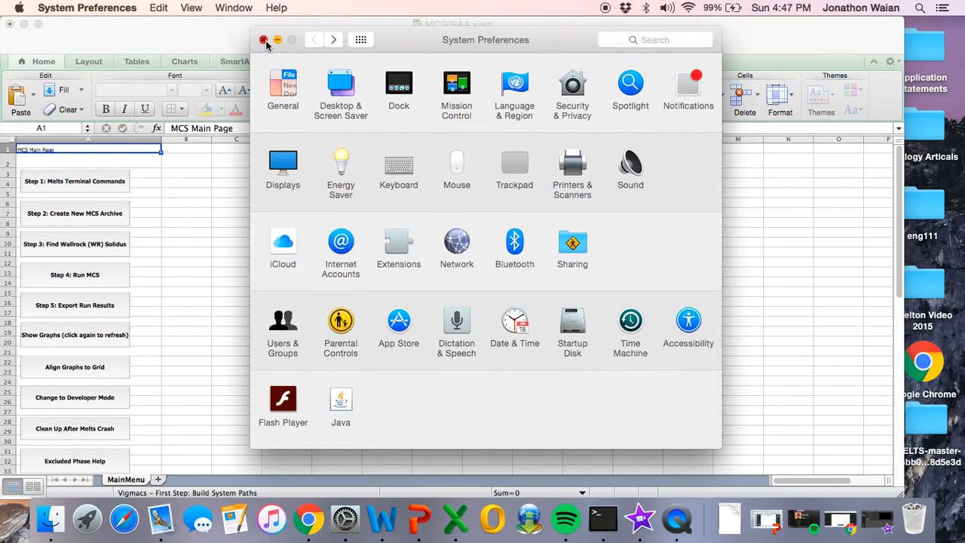
left_click(264, 39)
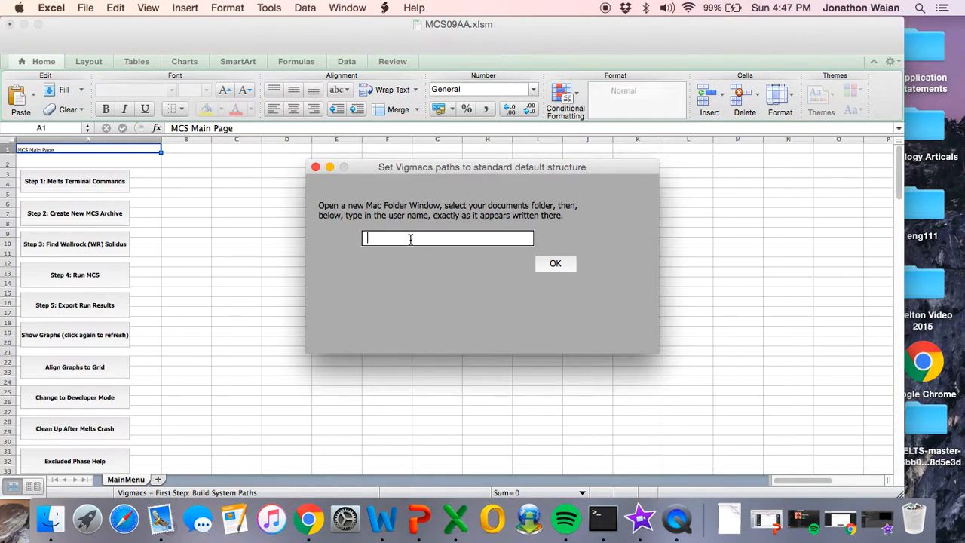
type("jmwa")
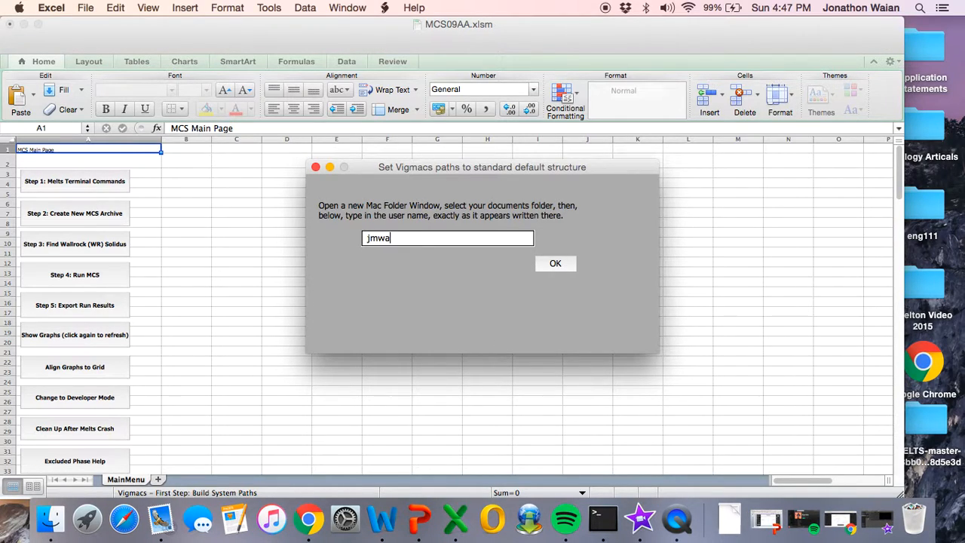
type("ian")
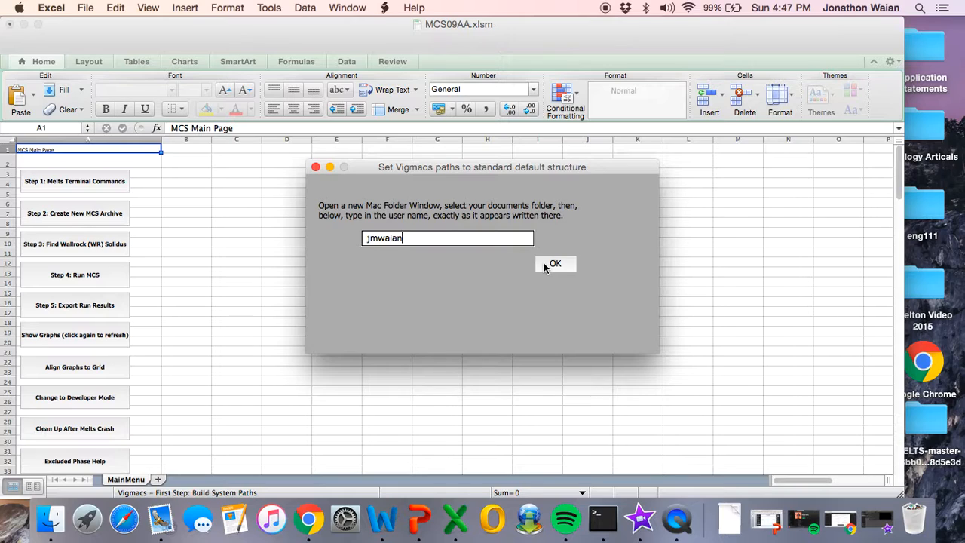
left_click(555, 263)
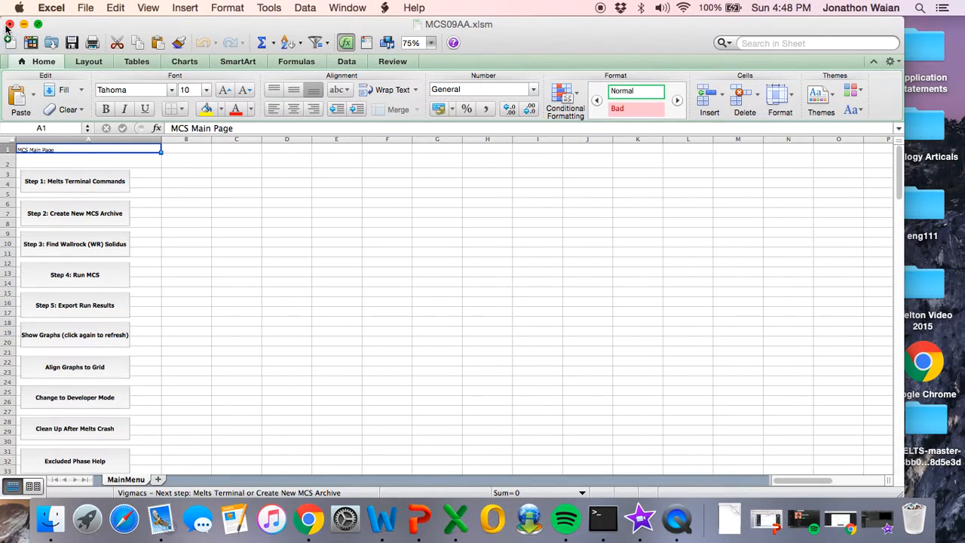
- Close the MCS09AA workbook and answer the save prompt
left_click(10, 24)
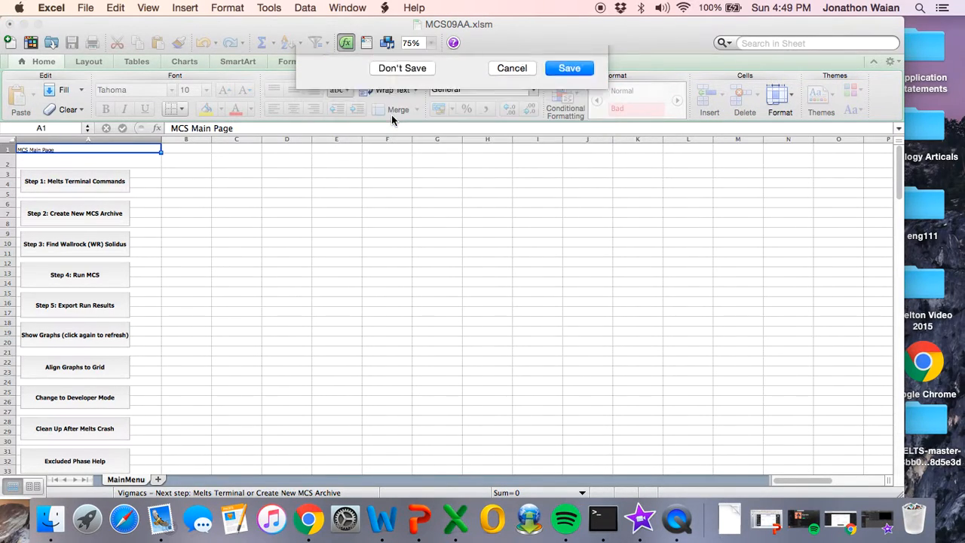
left_click(402, 68)
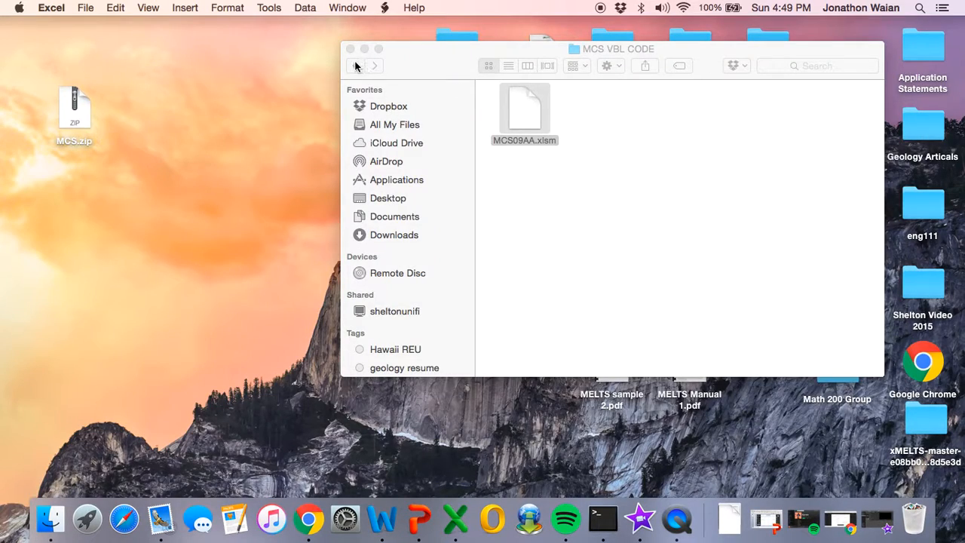
- Return to MCS in List view, open INPUT & OUTPUT and select the dated spreadsheets
left_click(355, 65)
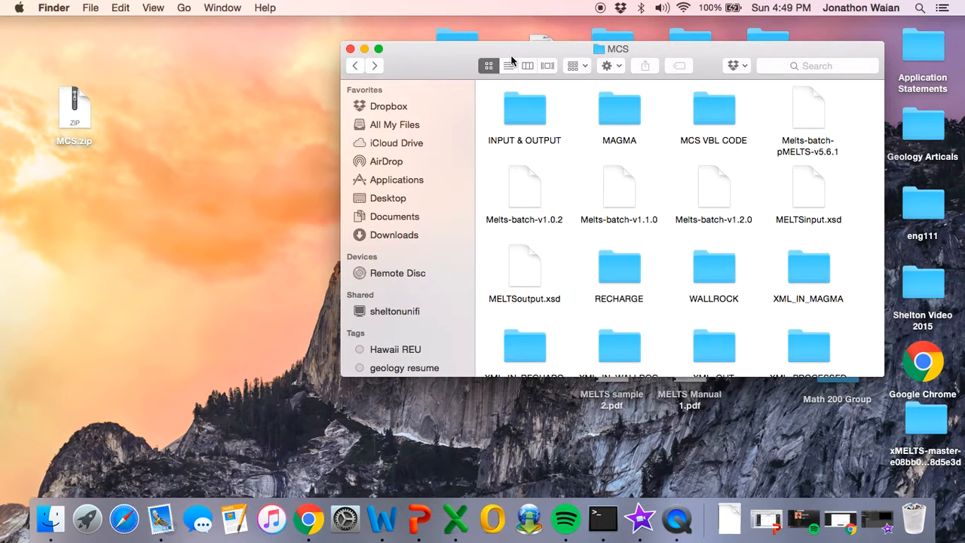
left_click(508, 65)
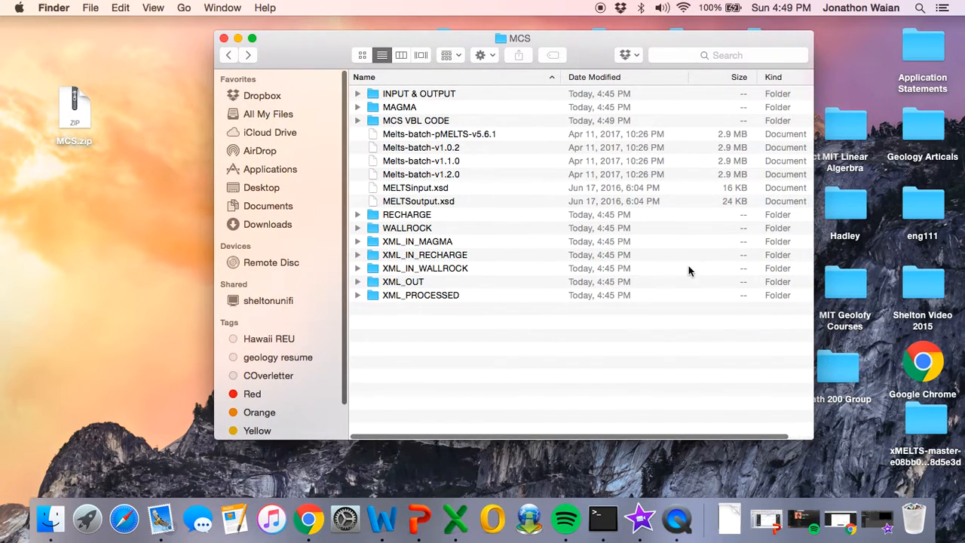
left_click(419, 94)
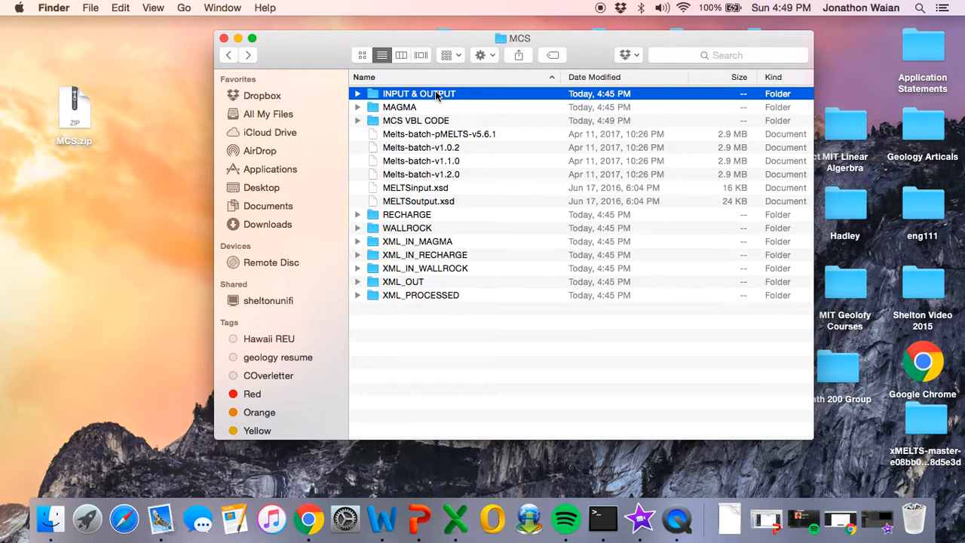
mouse_move(464, 94)
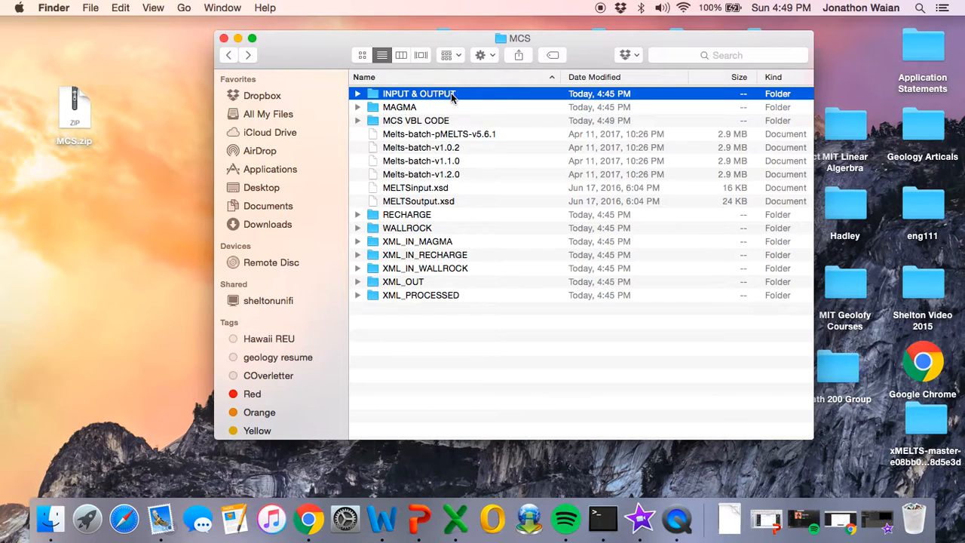
double_click(419, 94)
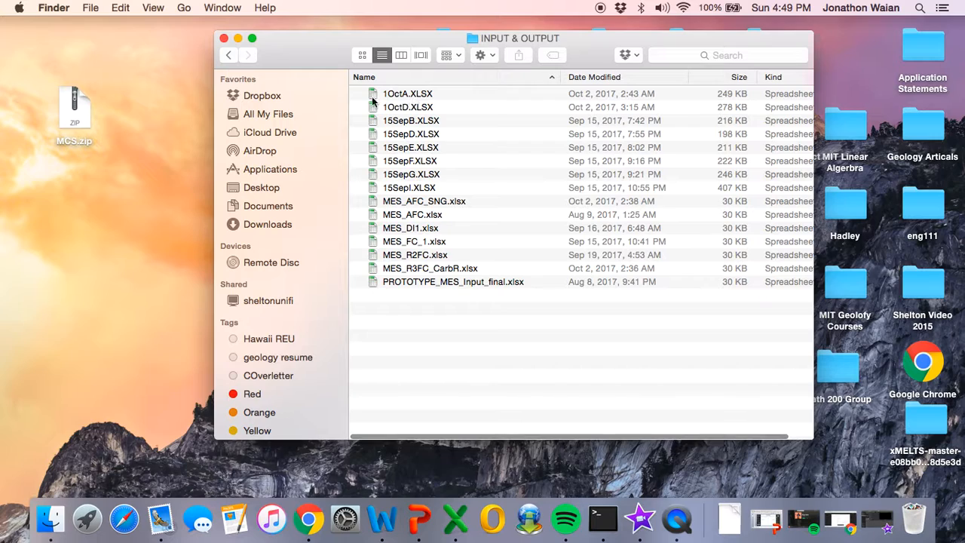
left_click(409, 160)
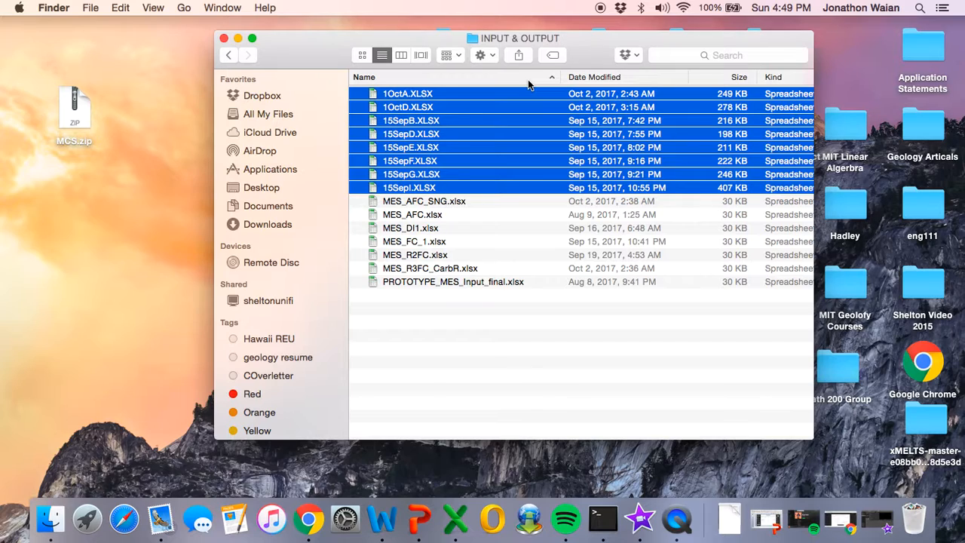
mouse_move(335, 312)
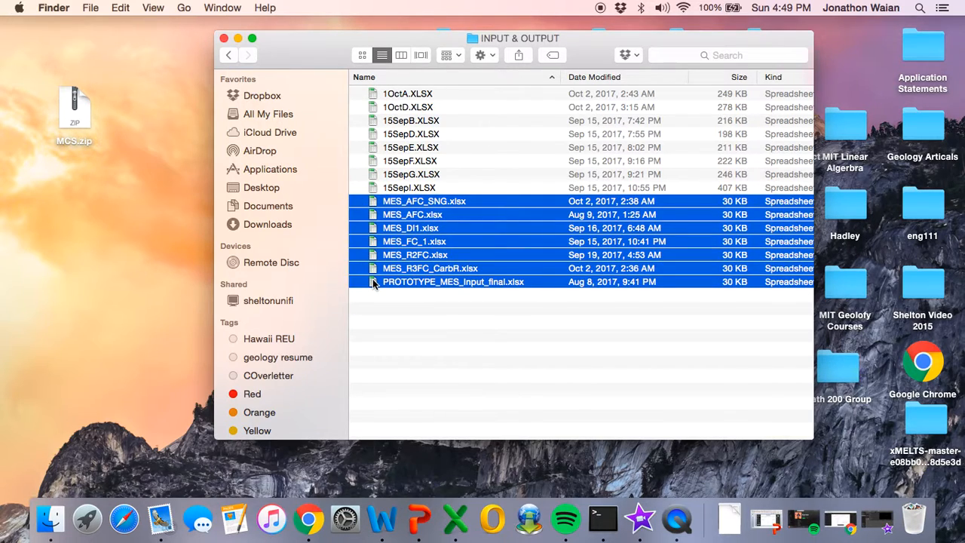
mouse_move(433, 390)
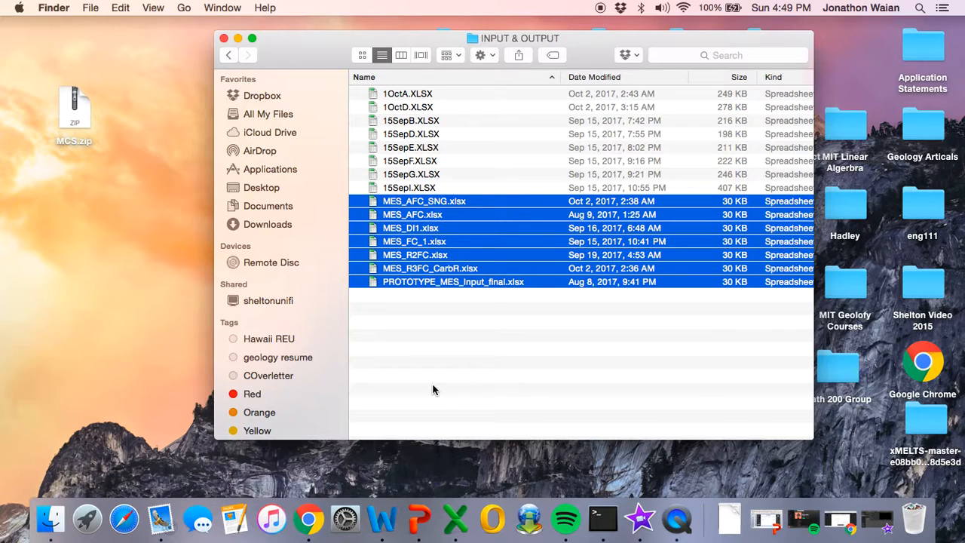
mouse_move(422, 332)
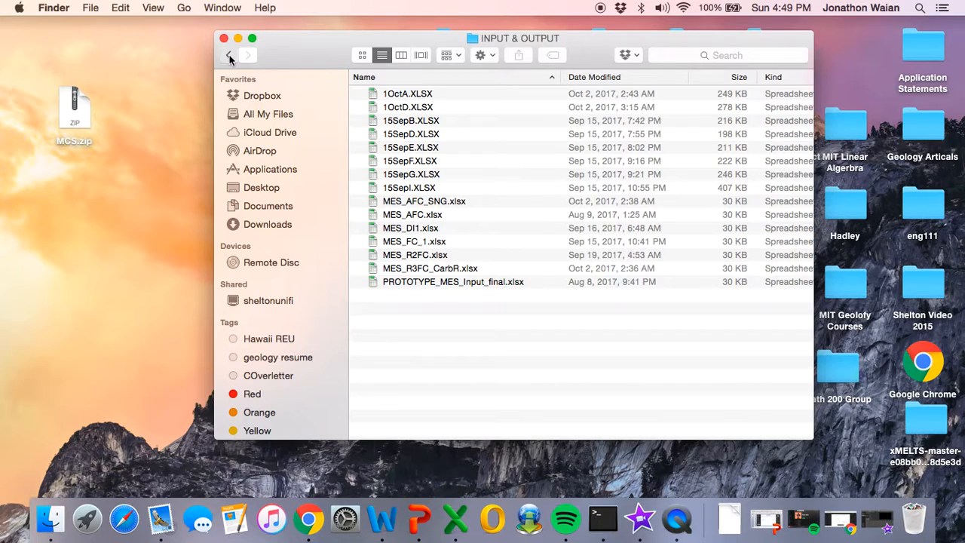
- Go back to MCS, open MCS VBL CODE and select MCS09AA.xlsm
left_click(228, 55)
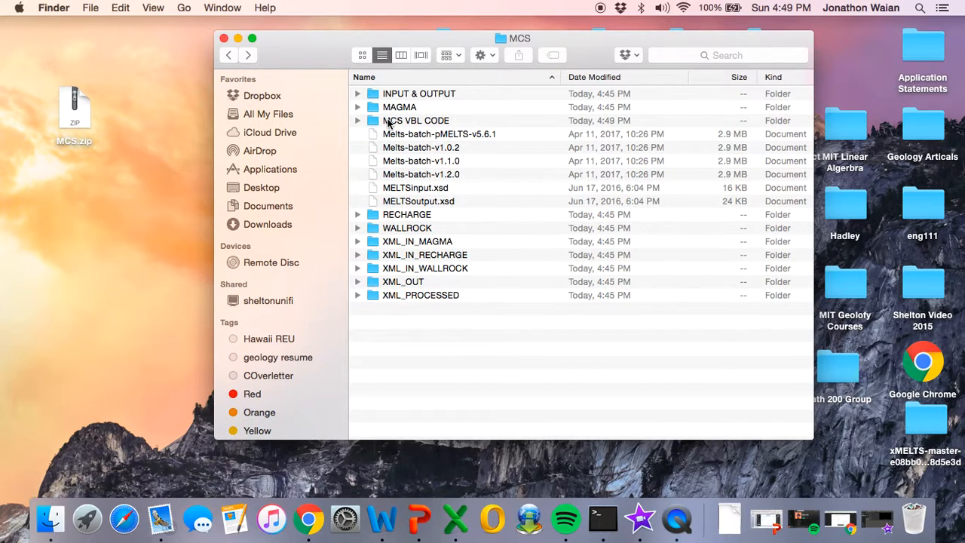
left_click(416, 120)
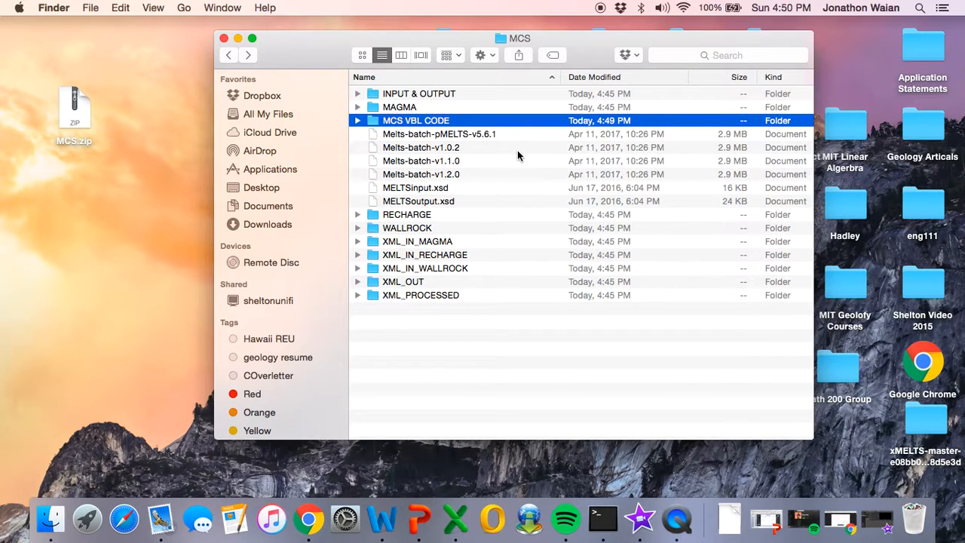
mouse_move(467, 122)
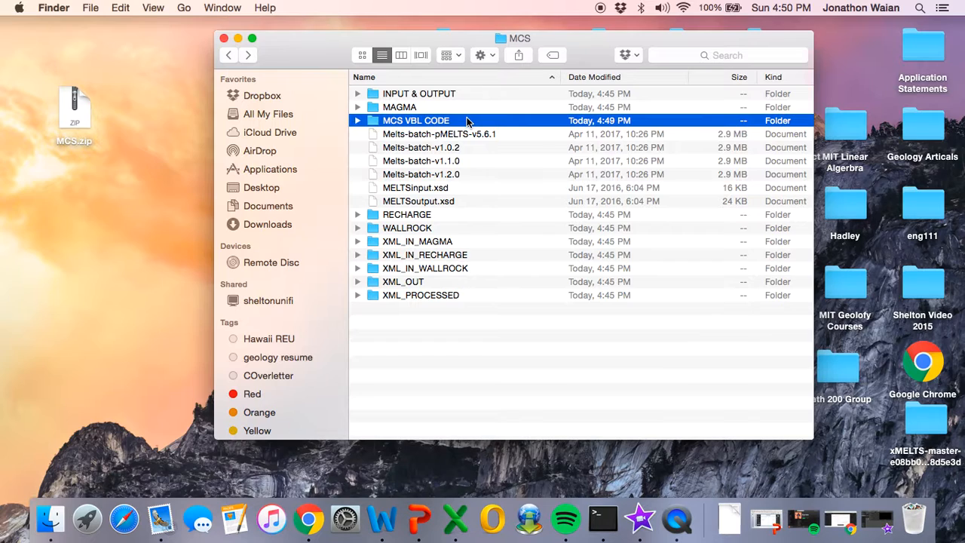
double_click(416, 120)
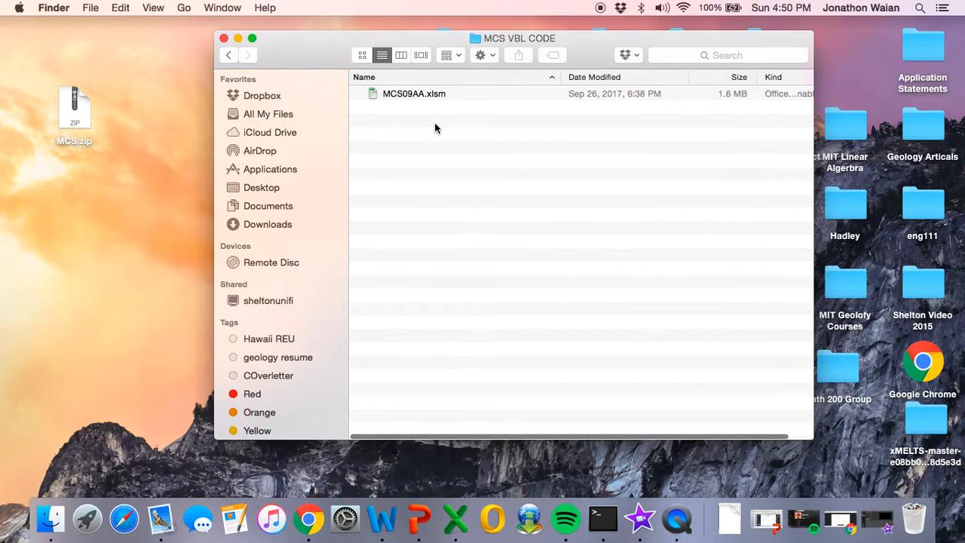
left_click(414, 93)
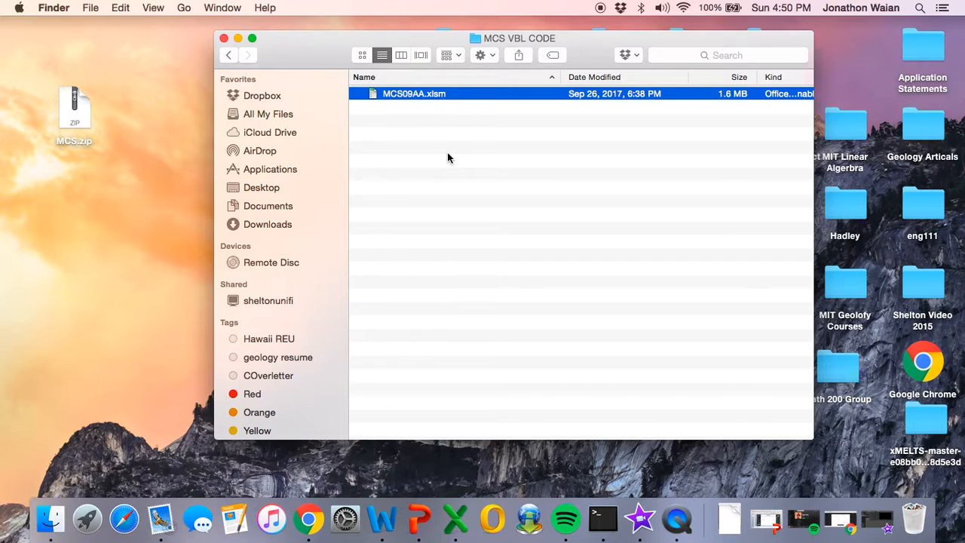
mouse_move(249, 50)
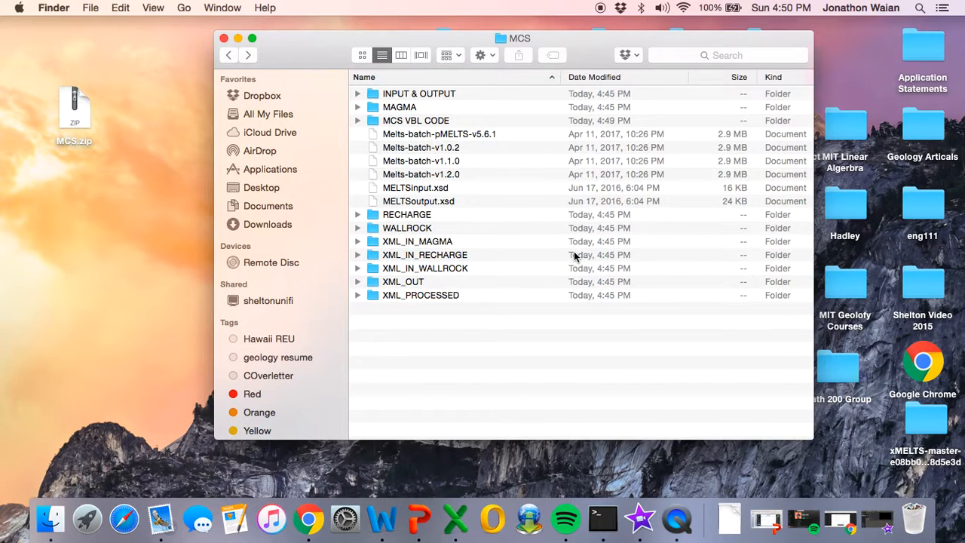
mouse_move(506, 119)
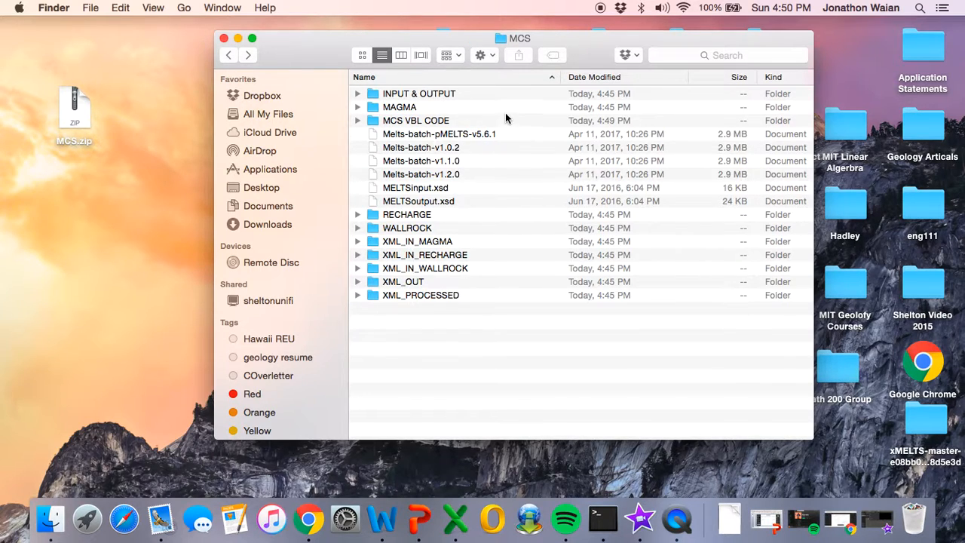
left_click(399, 106)
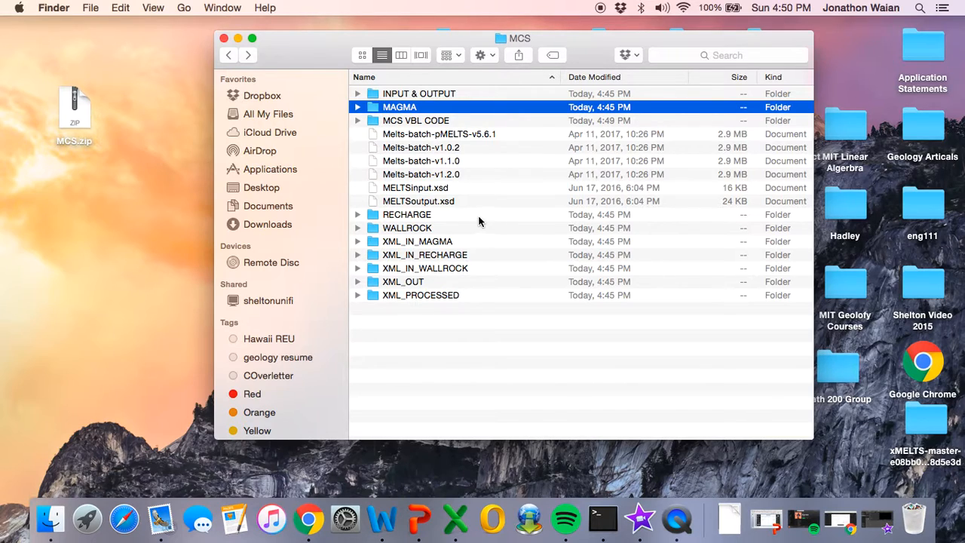
left_click(407, 227)
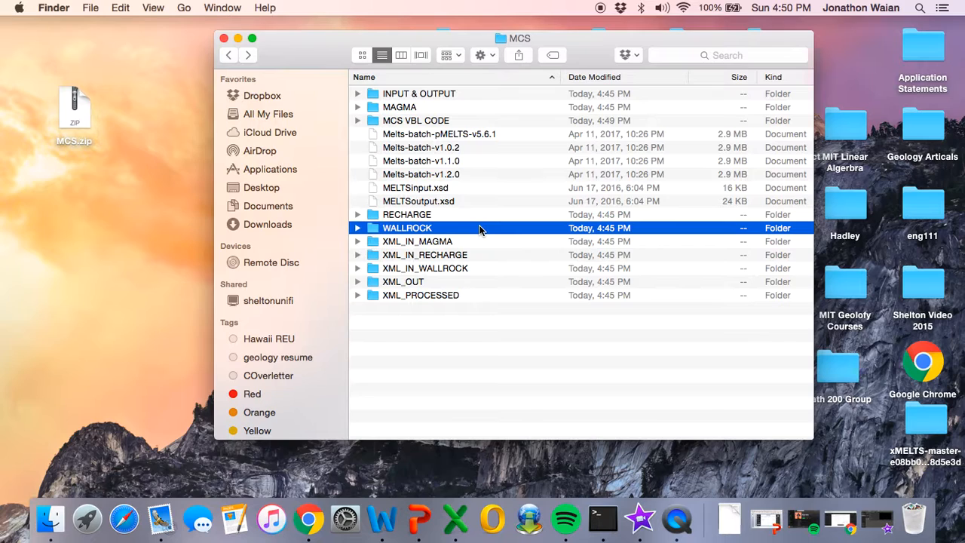
double_click(407, 228)
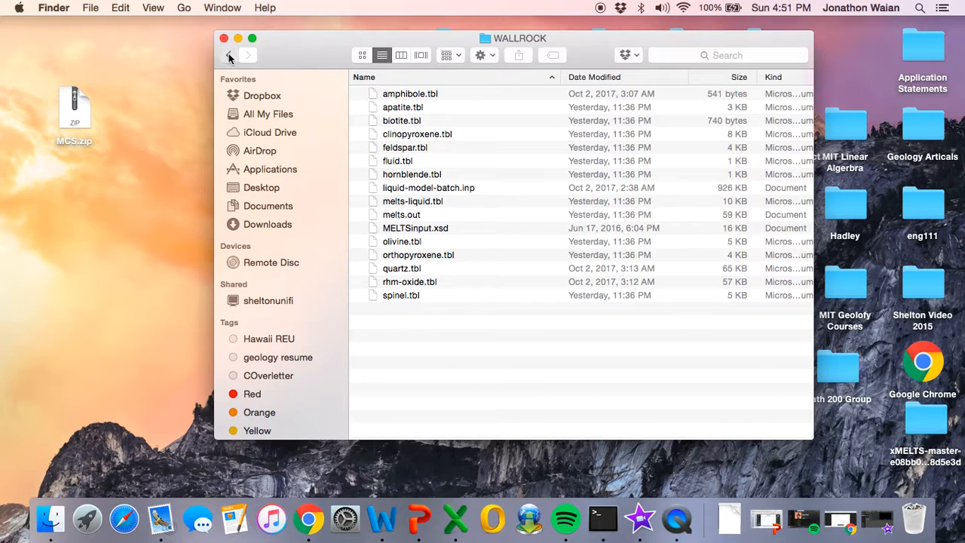
left_click(229, 54)
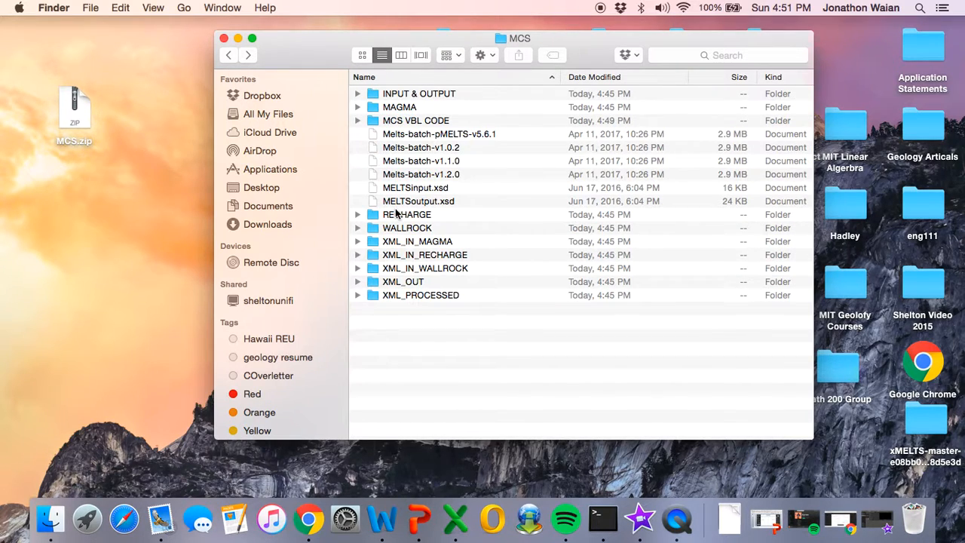
double_click(406, 214)
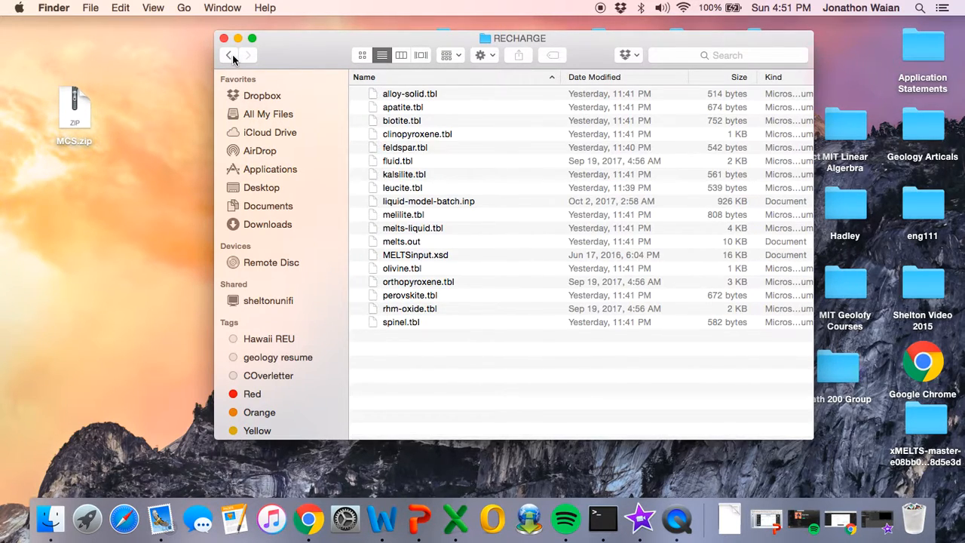
left_click(229, 54)
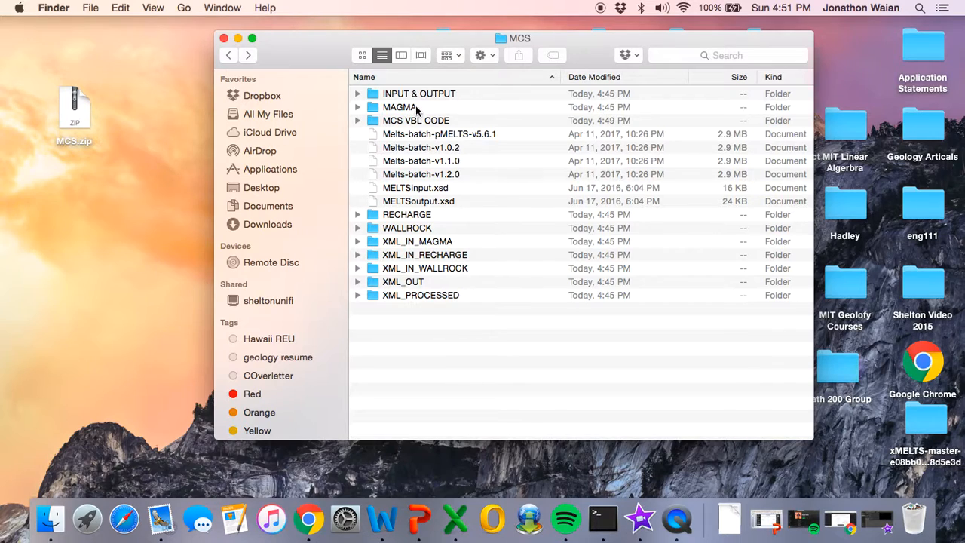
double_click(400, 107)
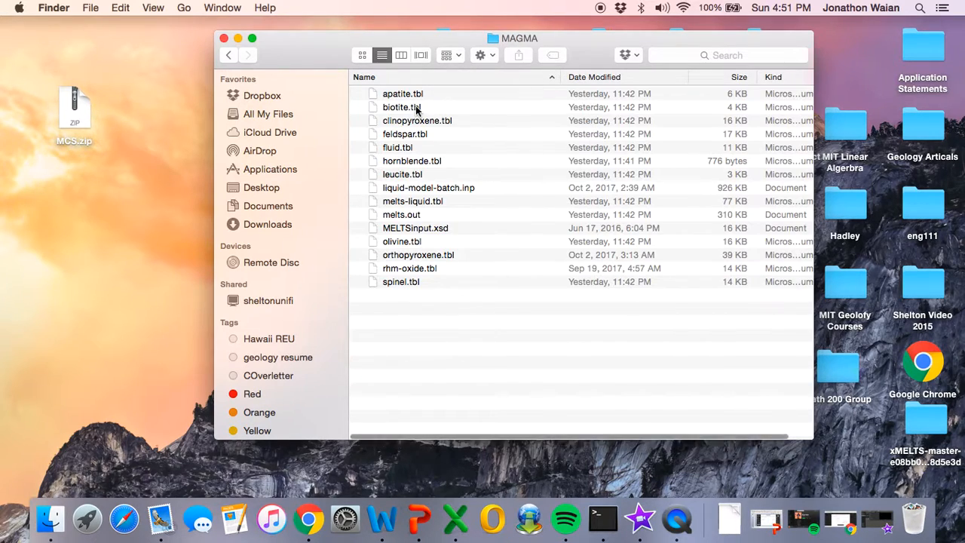
left_click(228, 55)
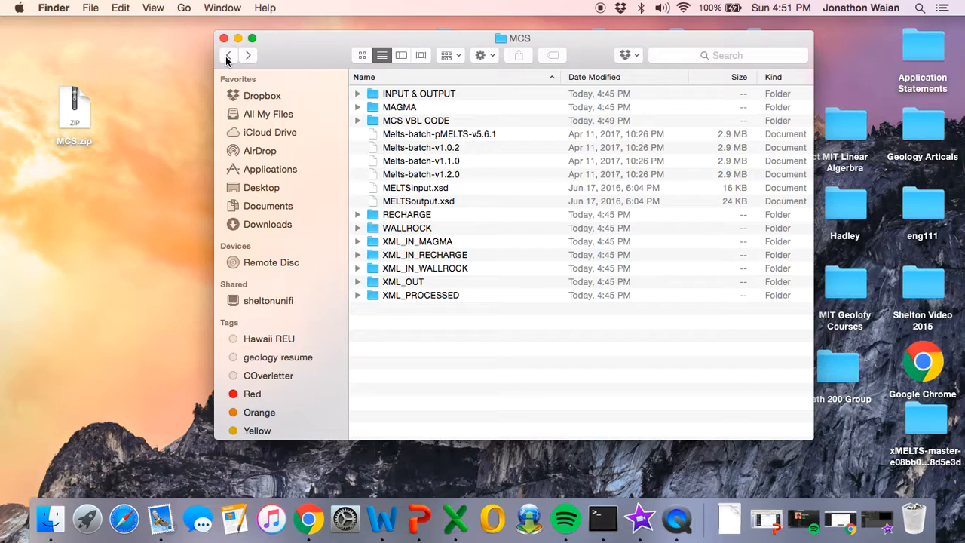
mouse_move(236, 82)
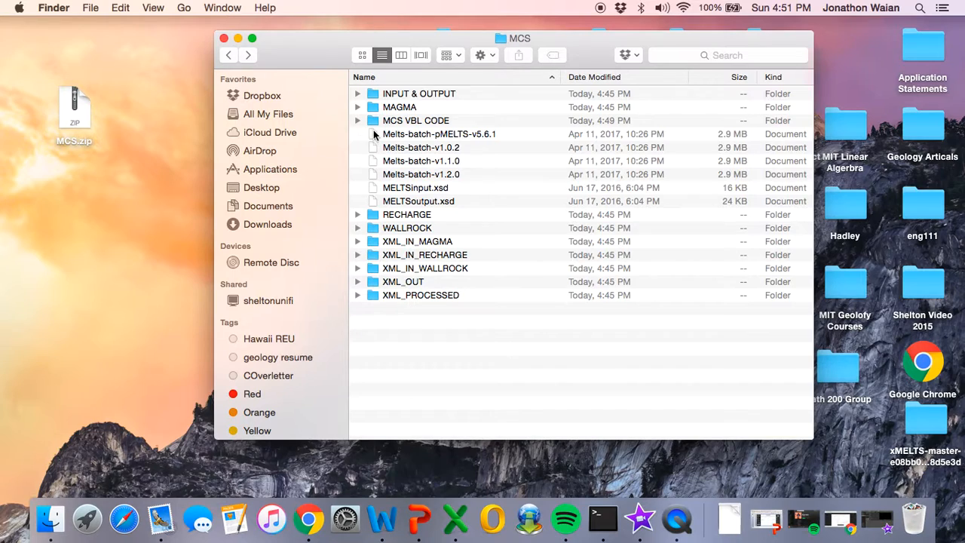
left_click(439, 134)
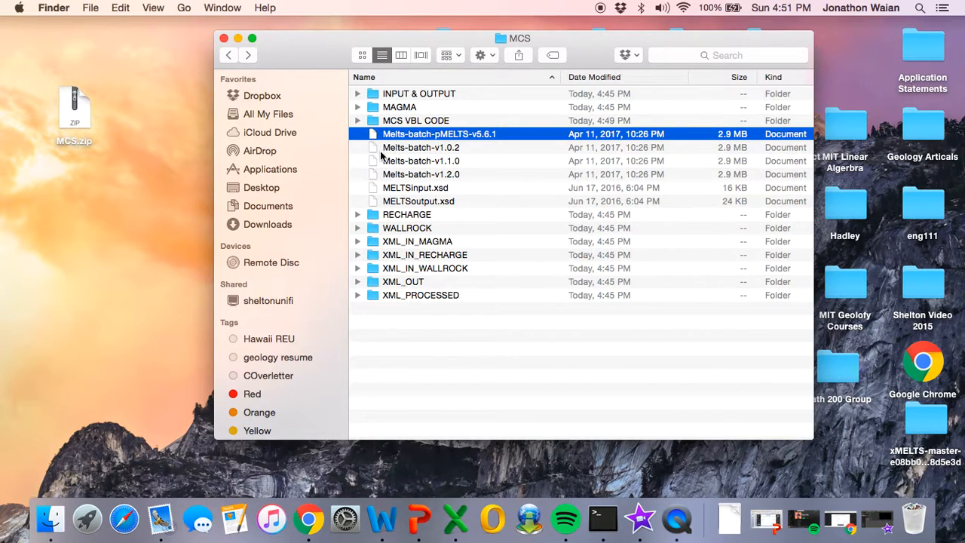
left_click(421, 147)
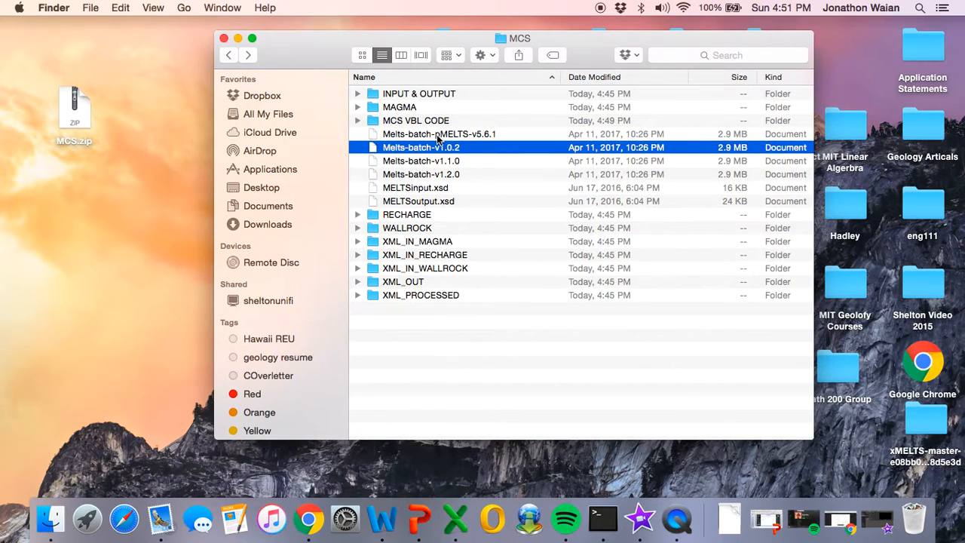
left_click(439, 133)
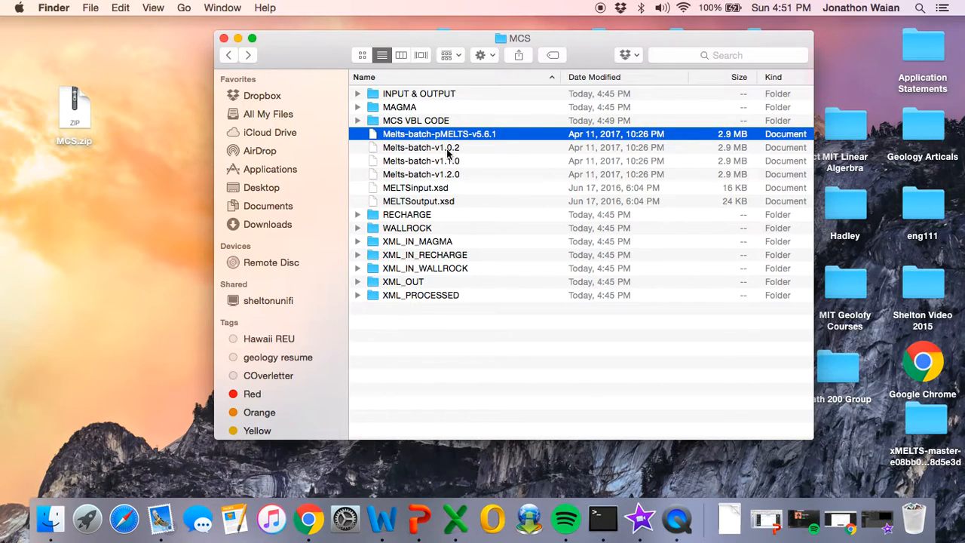
left_click(421, 147)
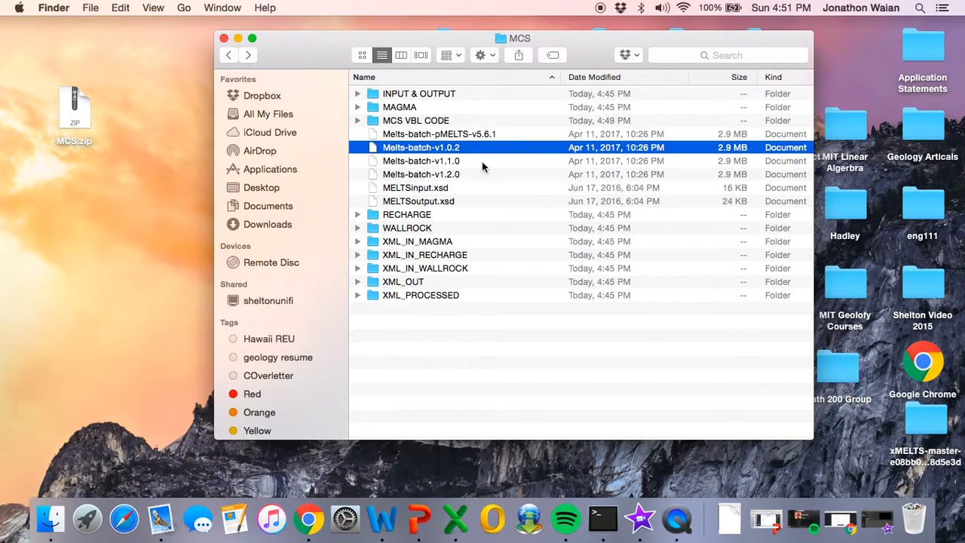
left_click(420, 160)
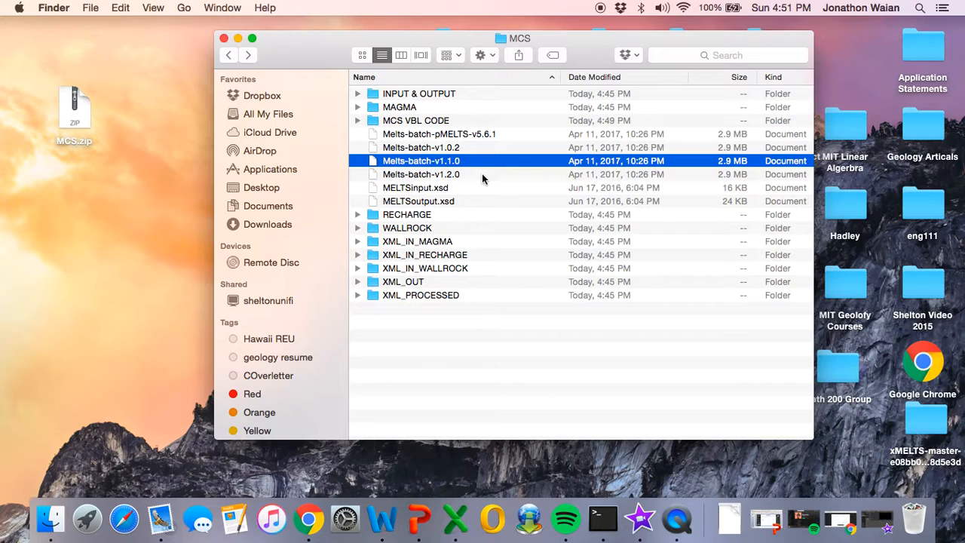
left_click(420, 174)
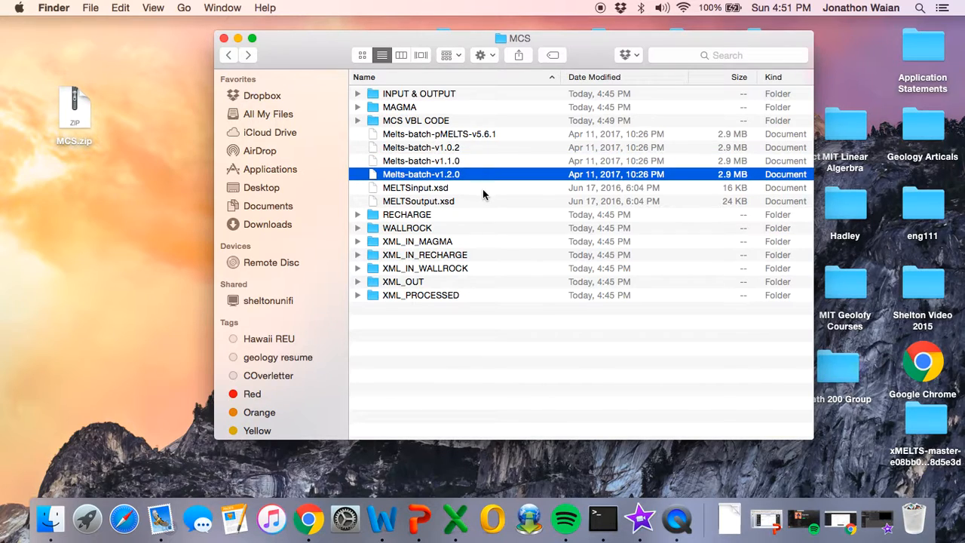
left_click(415, 187)
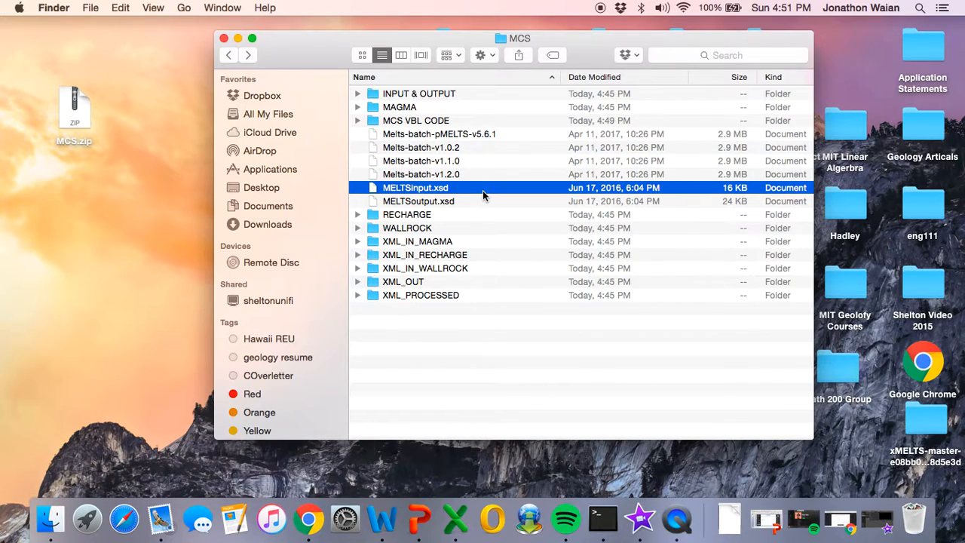
left_click(419, 200)
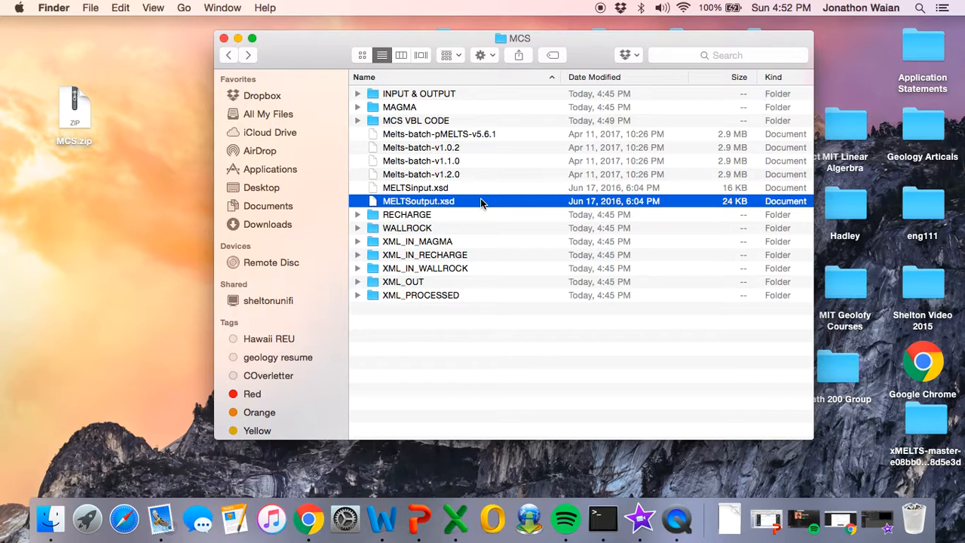
mouse_move(424, 236)
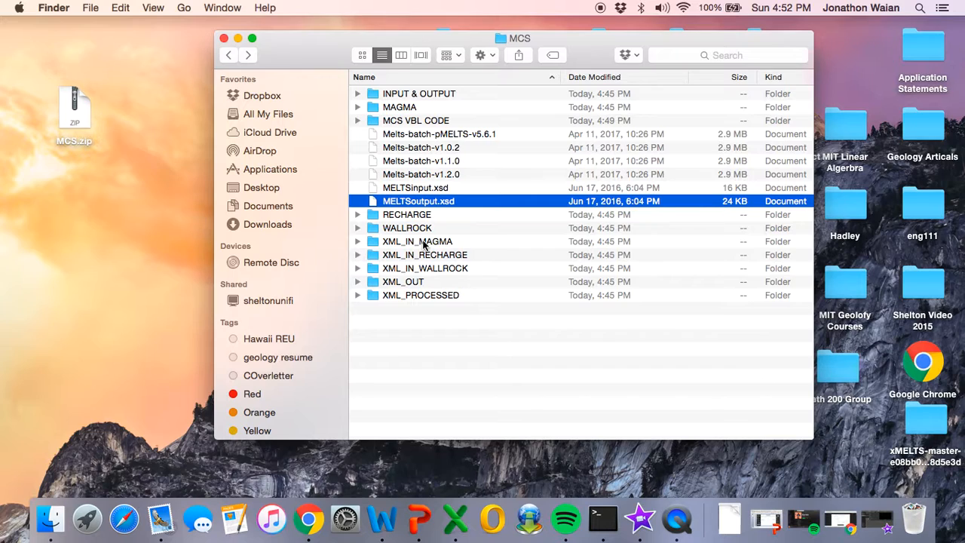
- Expand XML_IN_MAGMA and XML_OUT and scroll through the Magma and Wallrock XML outputs
left_click(403, 281)
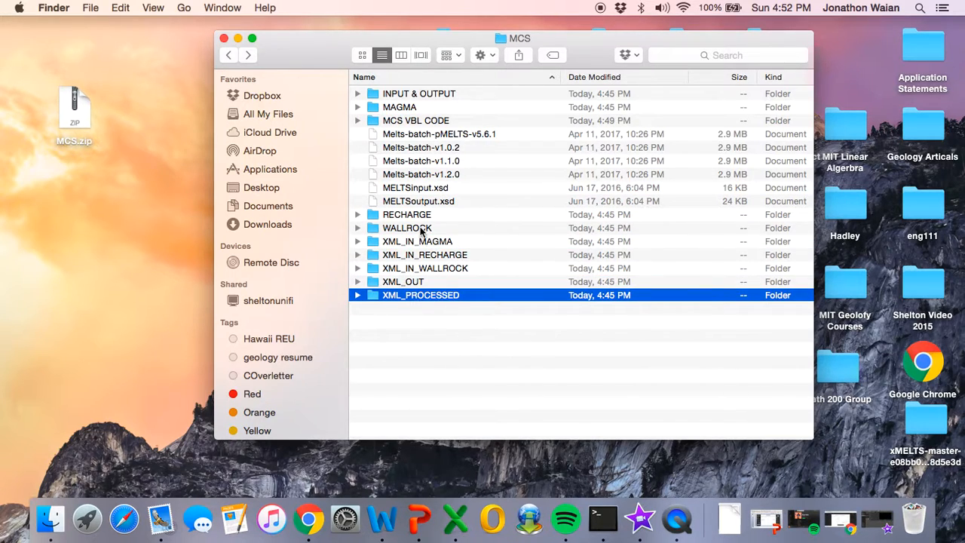
left_click(357, 242)
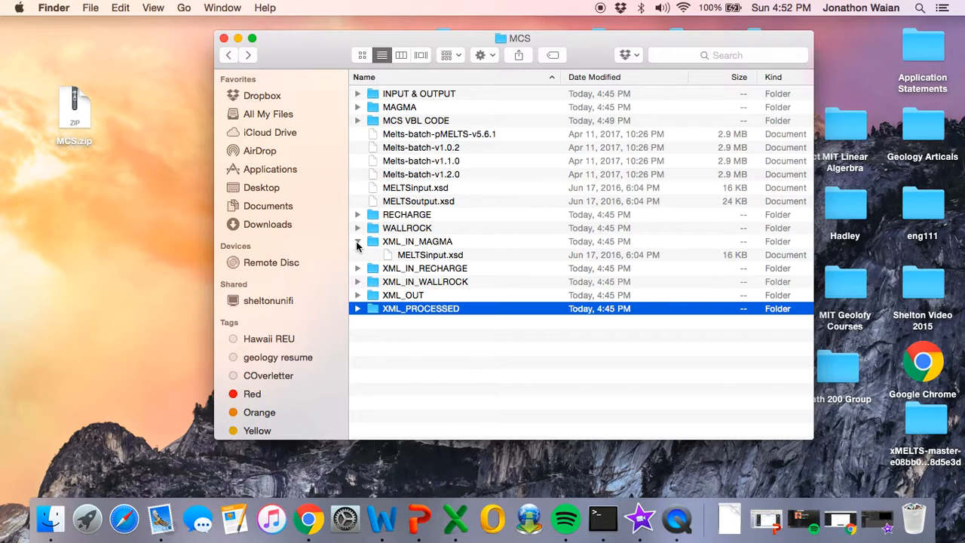
left_click(359, 295)
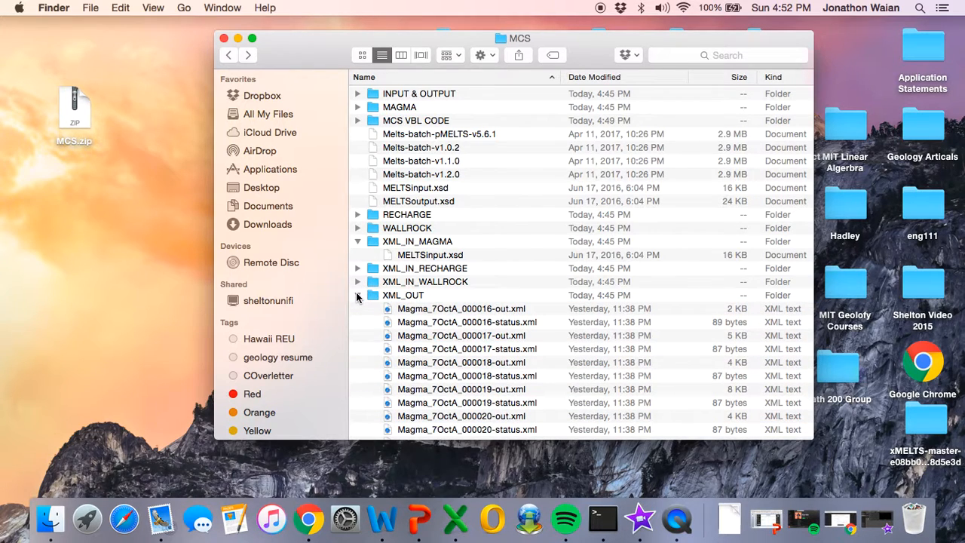
scroll("down", 3)
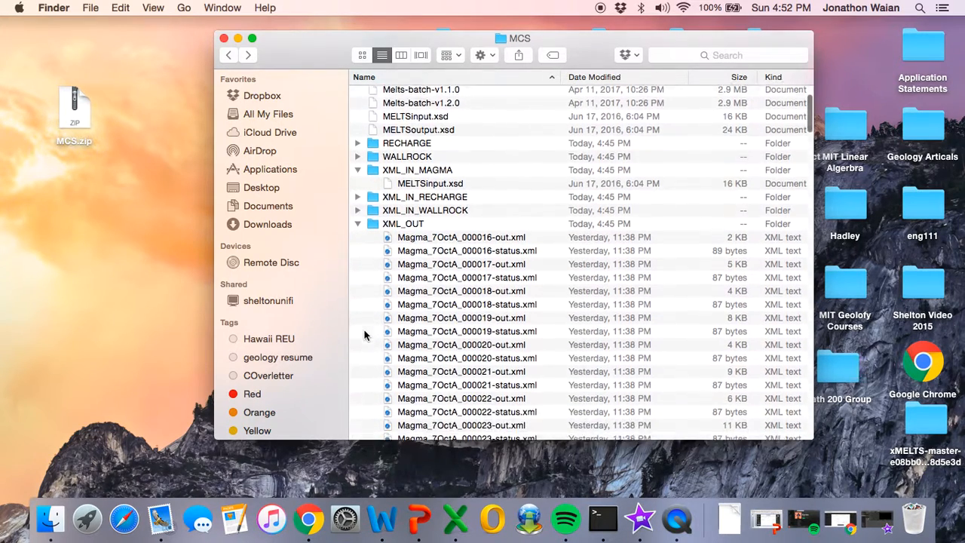
scroll("down", 3)
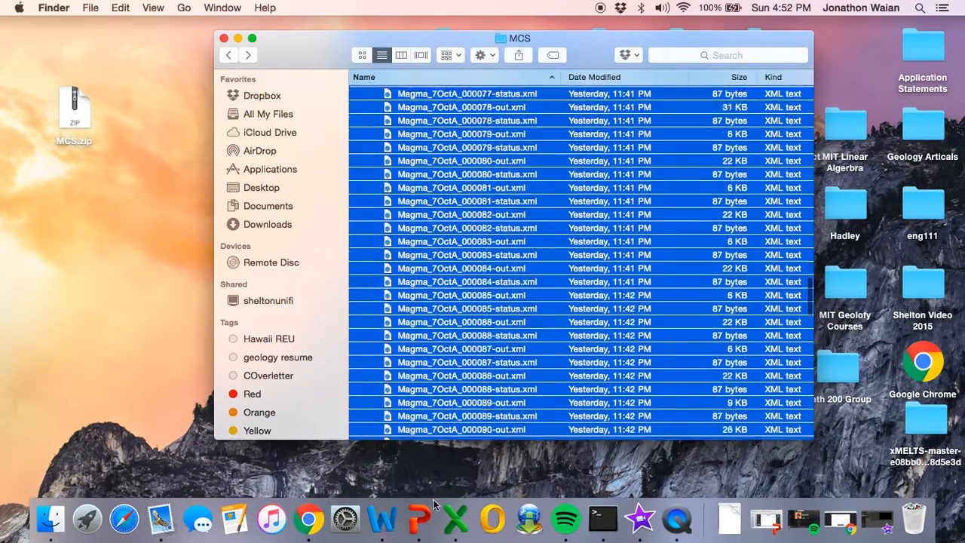
scroll("down", 3)
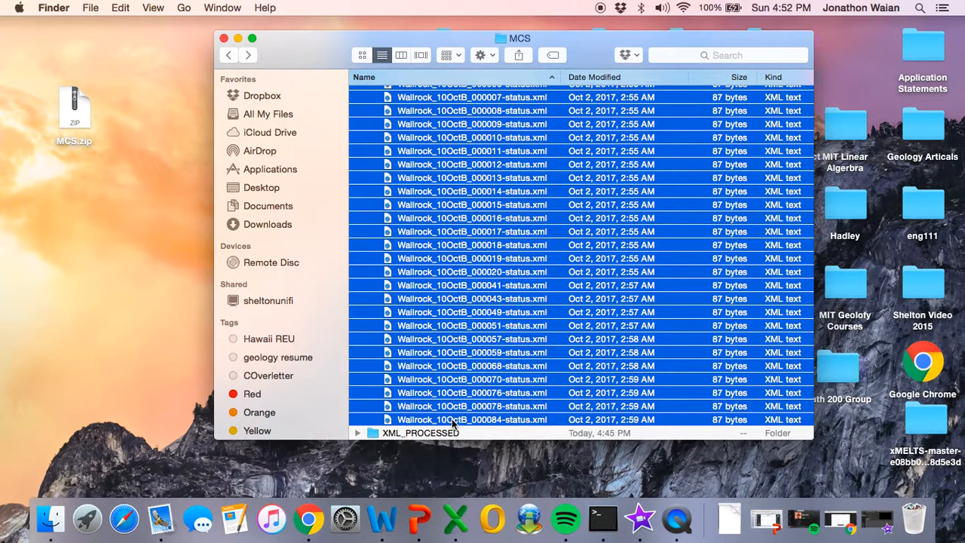
left_click(472, 419)
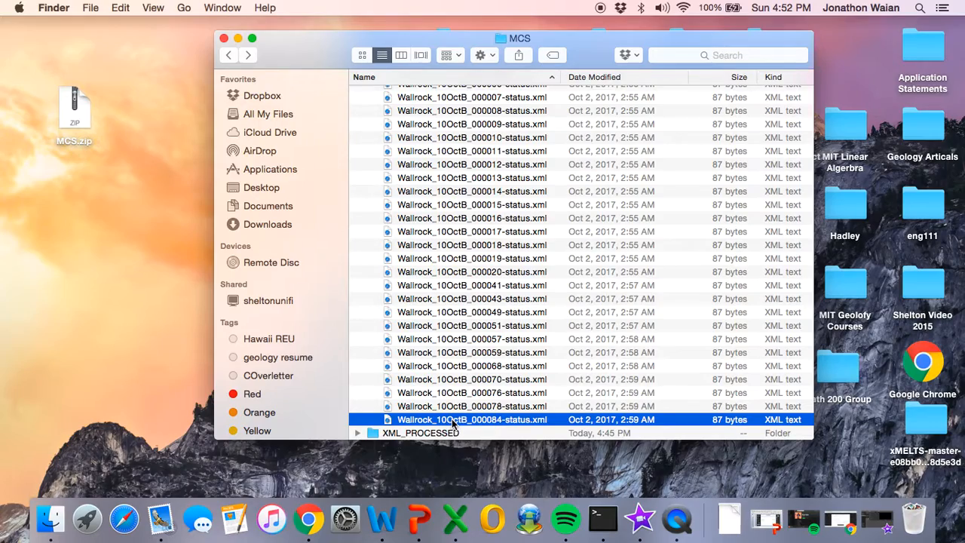
scroll("up", 3)
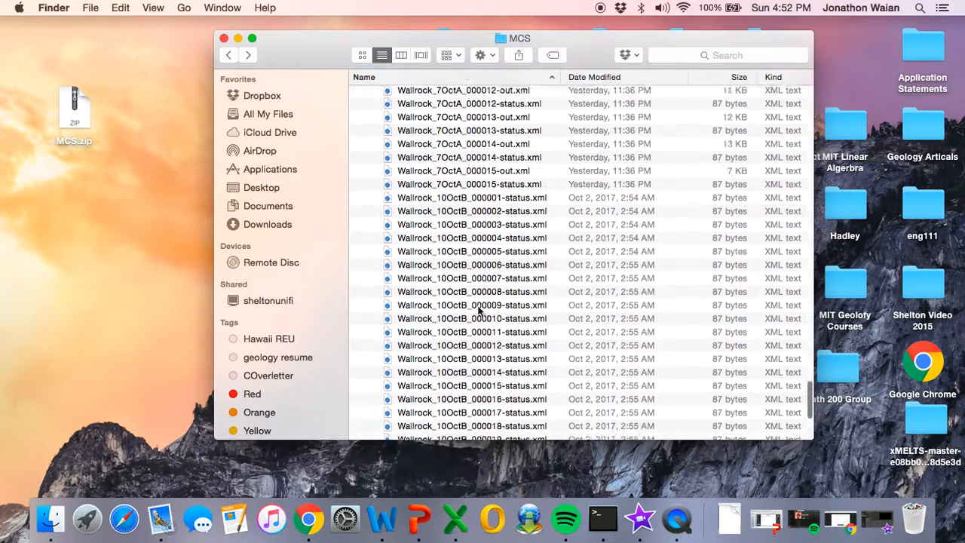
scroll("down", 3)
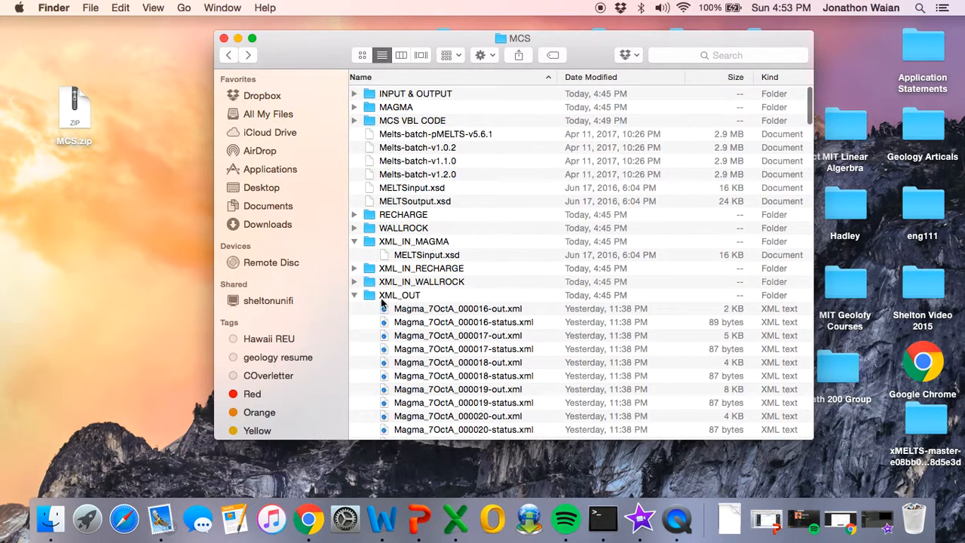
- Collapse XML_OUT, point out MELTSinput.xsd in XML_IN_RECHARGE, then expand and collapse XML_PROCESSED
left_click(354, 295)
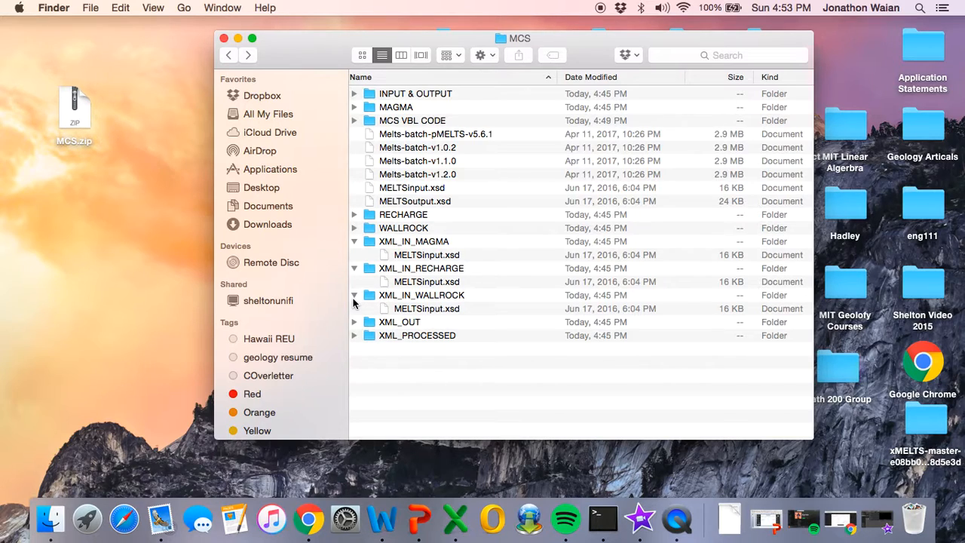
left_click(427, 282)
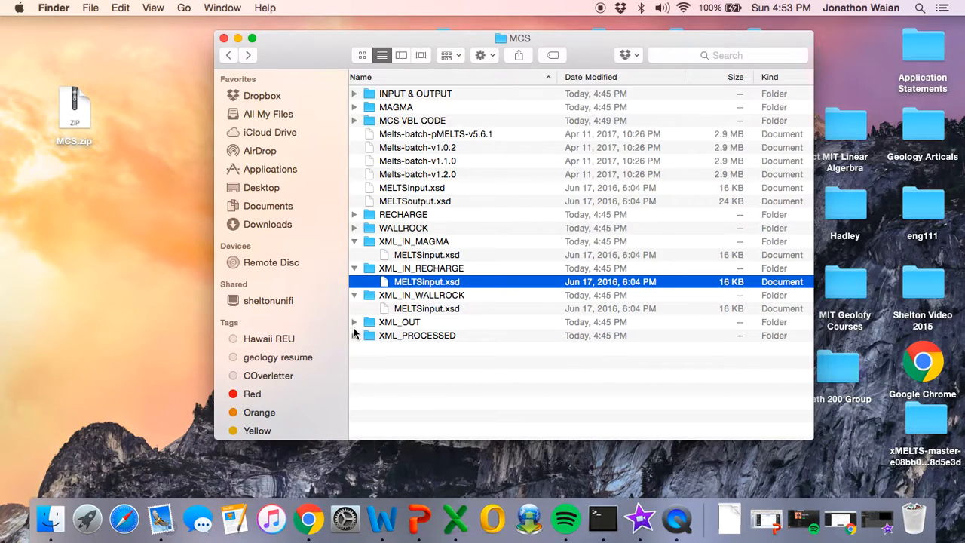
left_click(354, 336)
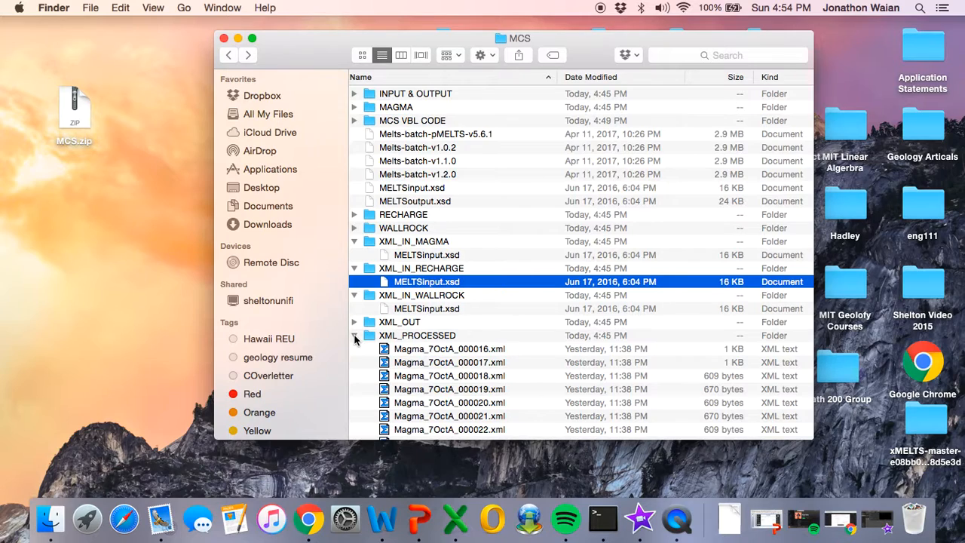
left_click(354, 335)
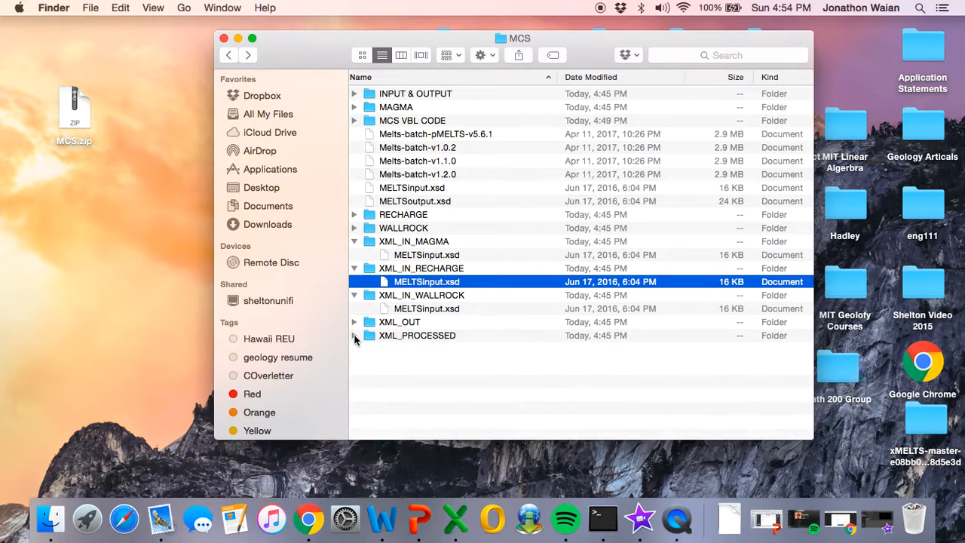